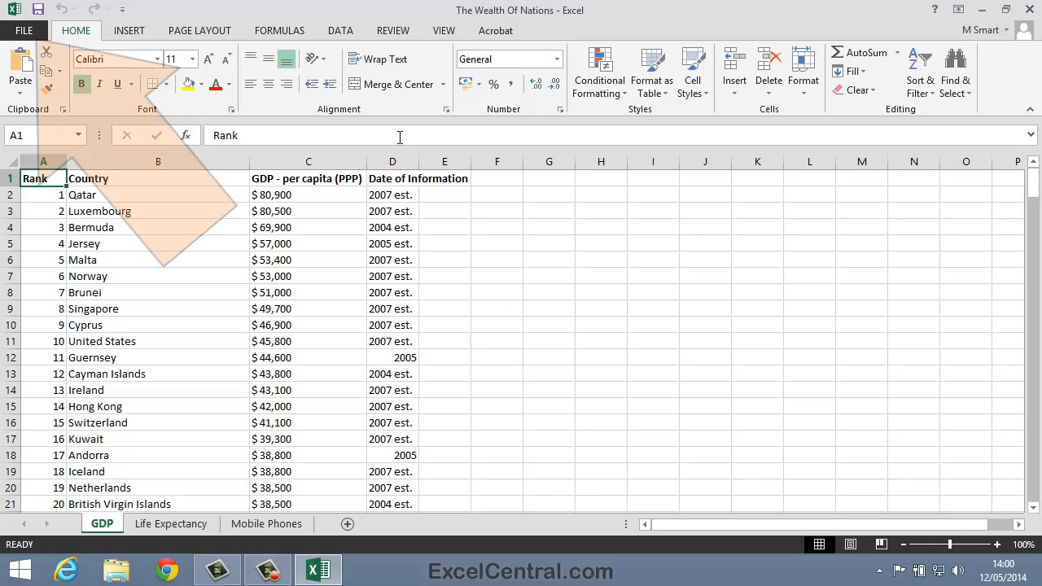
Open the print preview of the GDP sheet and page through the 10-page printout.
left_click(24, 30)
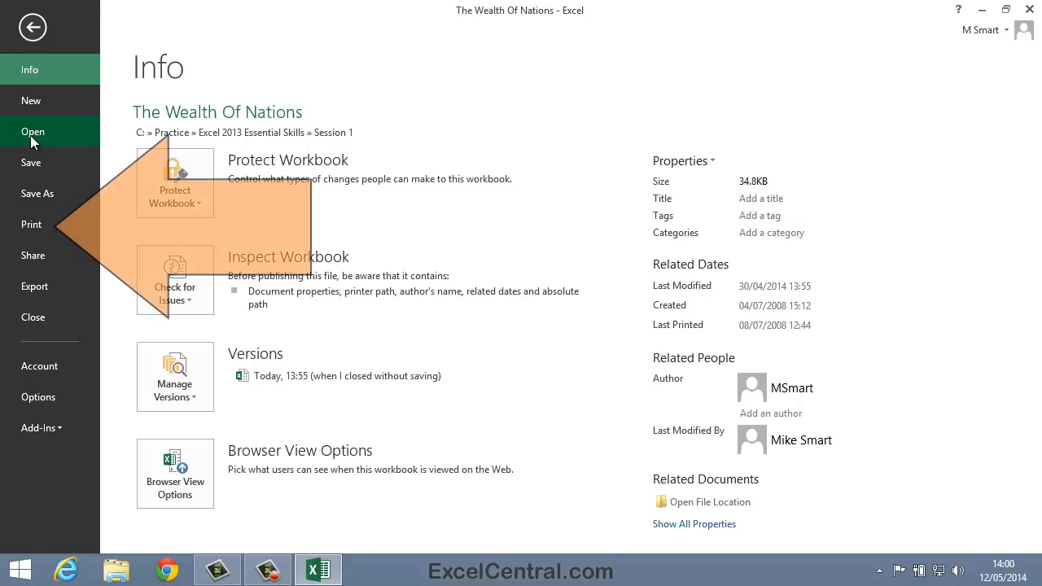
left_click(31, 224)
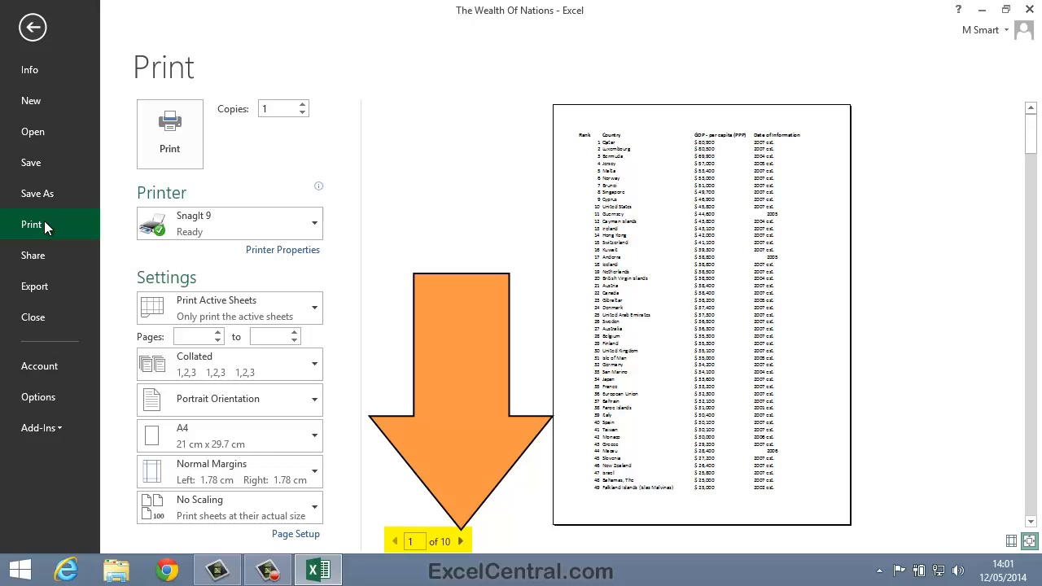
mouse_move(474, 559)
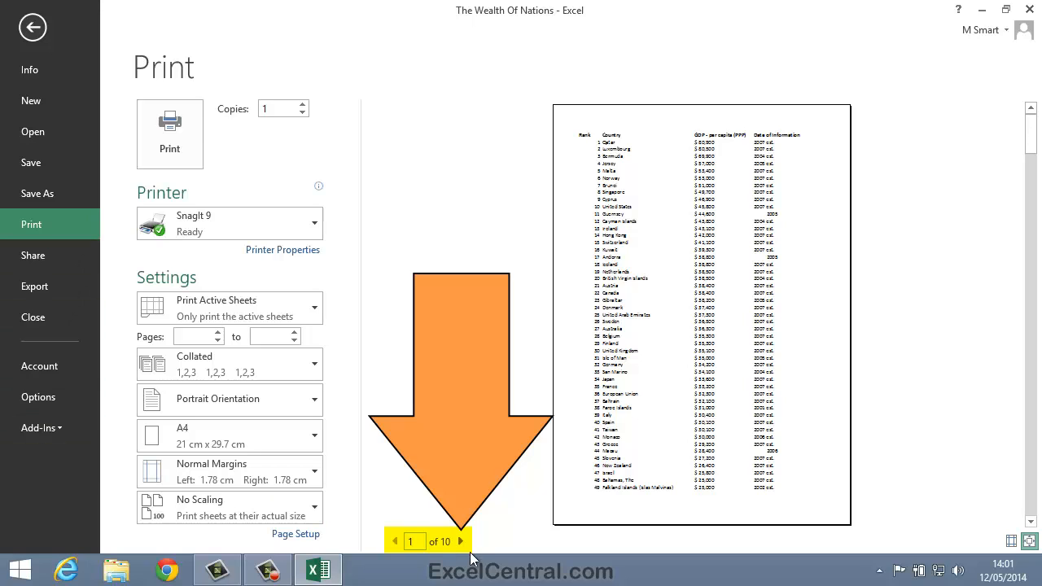
left_click(461, 541)
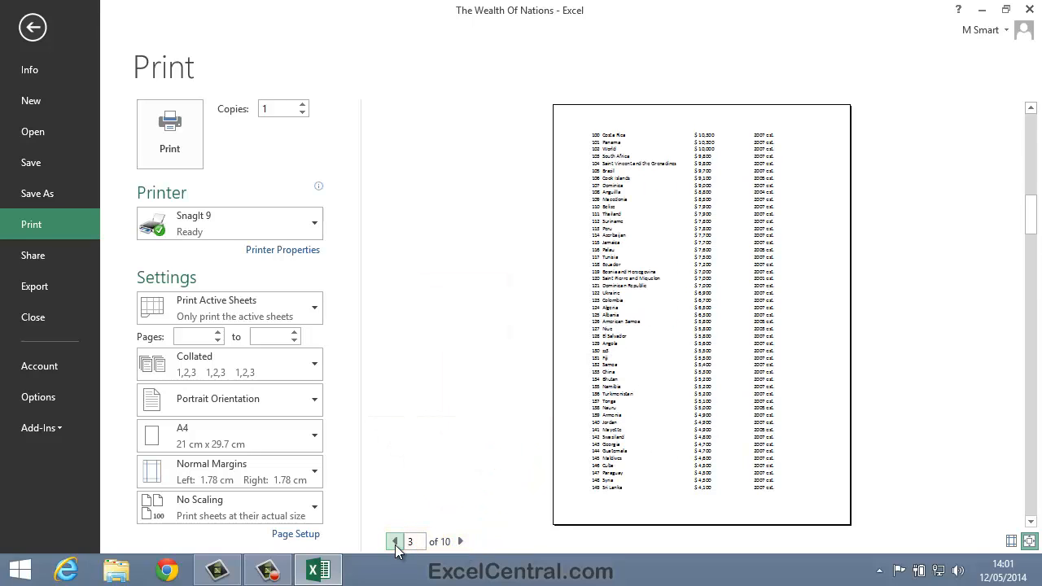
left_click(394, 542)
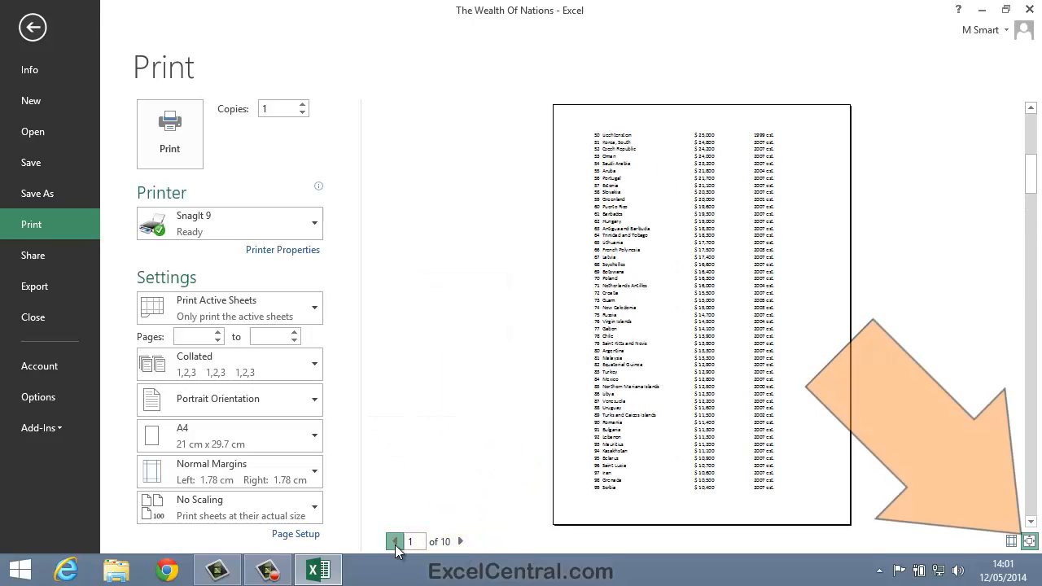
left_click(395, 541)
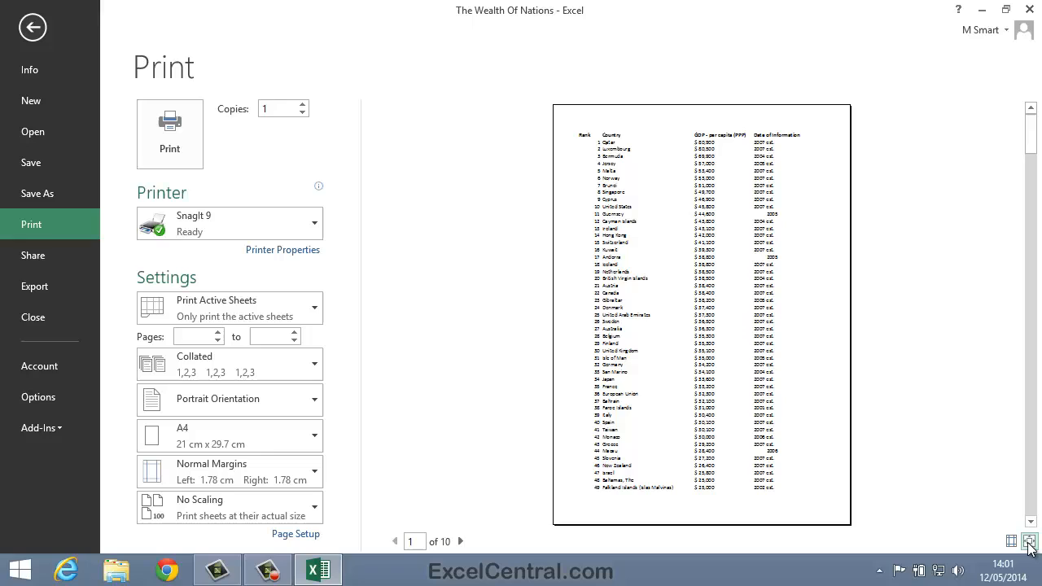
mouse_move(969, 457)
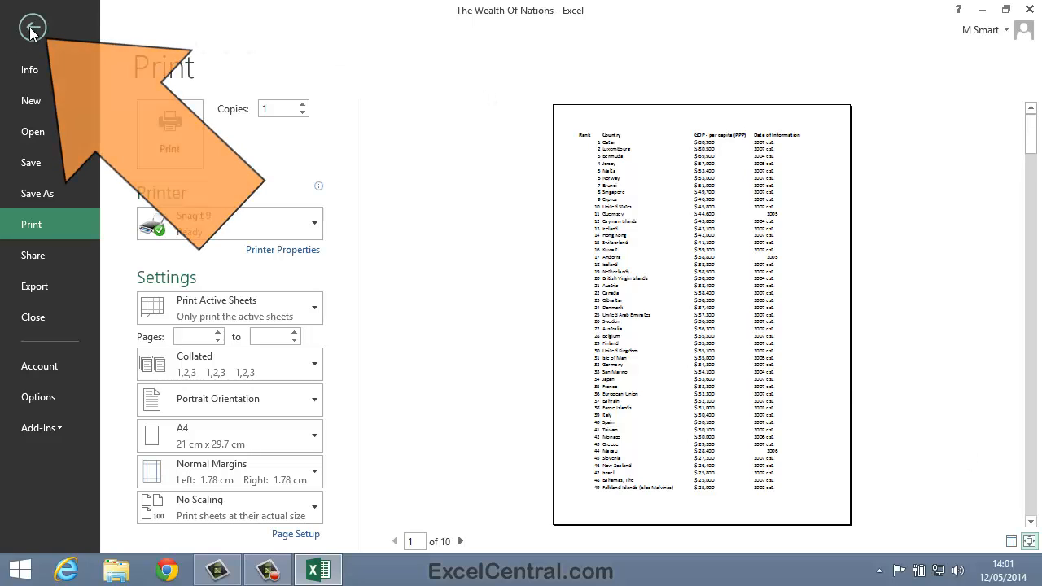
Add Print Preview and Print to the Quick Access Toolbar and reopen the preview with it.
left_click(33, 27)
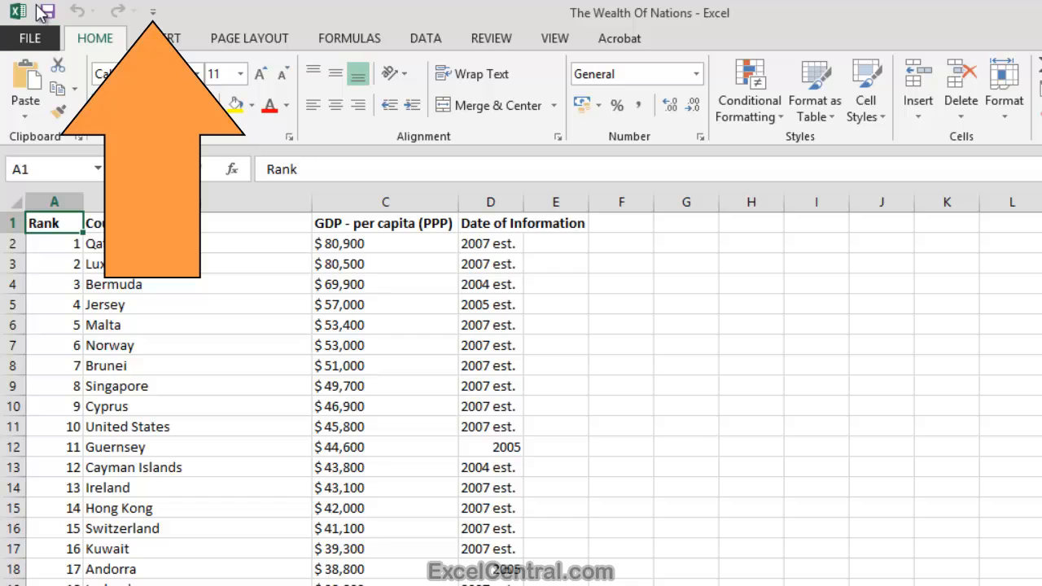
left_click(153, 11)
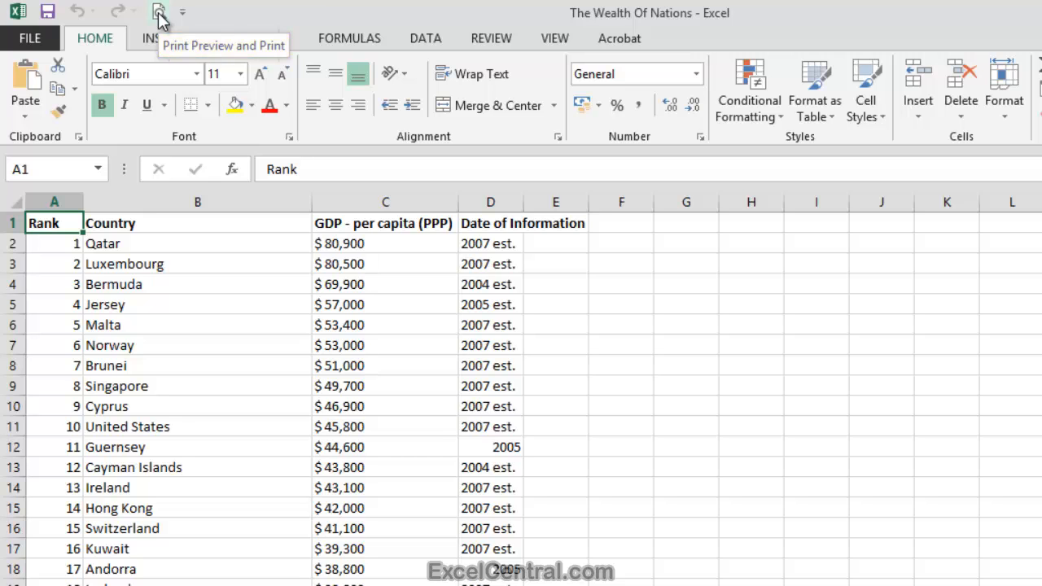
left_click(159, 12)
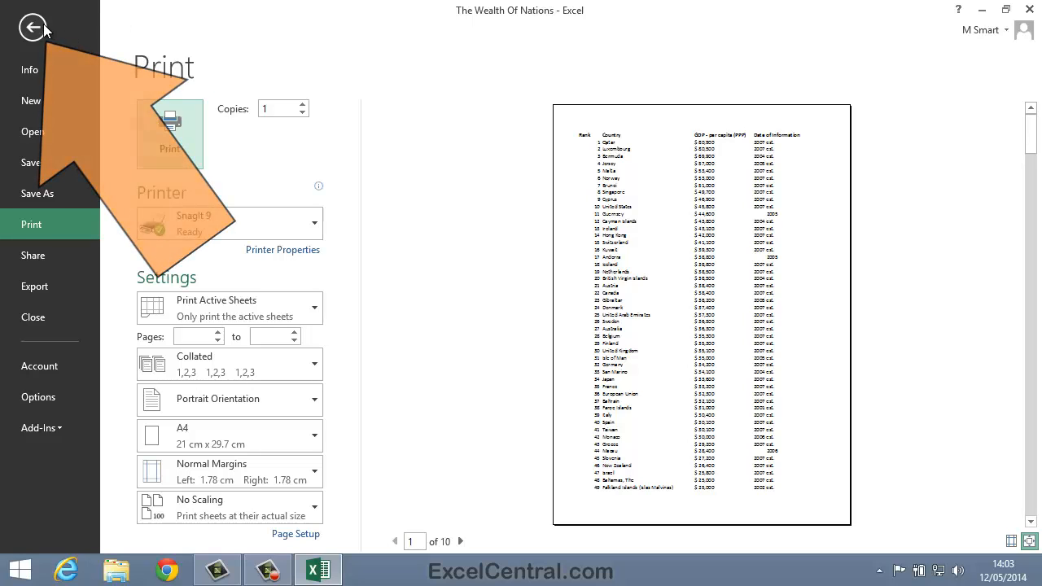
Back on the sheet, add the Home tab's Font Color command to the Quick Access Toolbar.
left_click(34, 27)
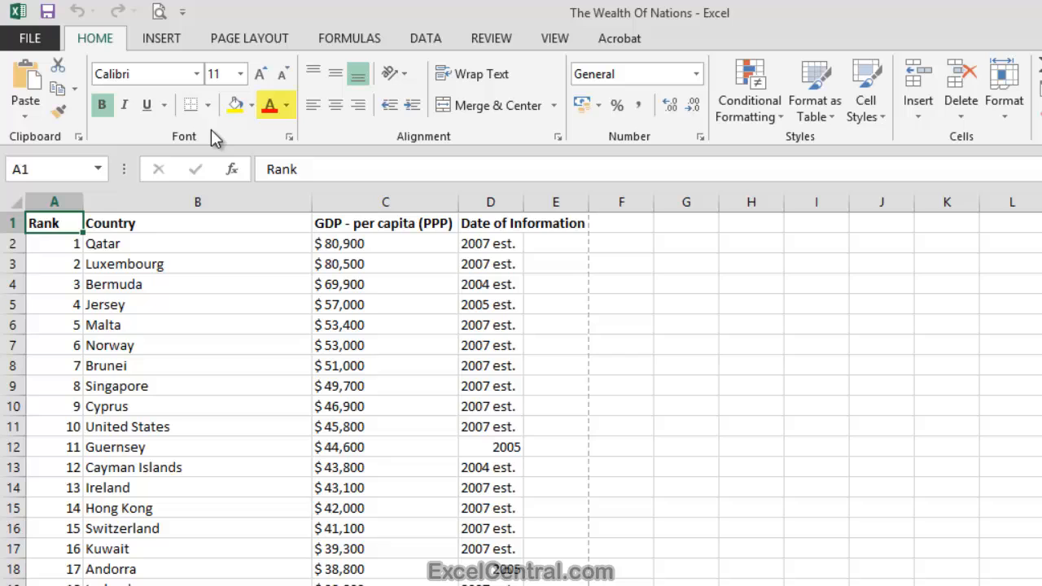
left_click(269, 104)
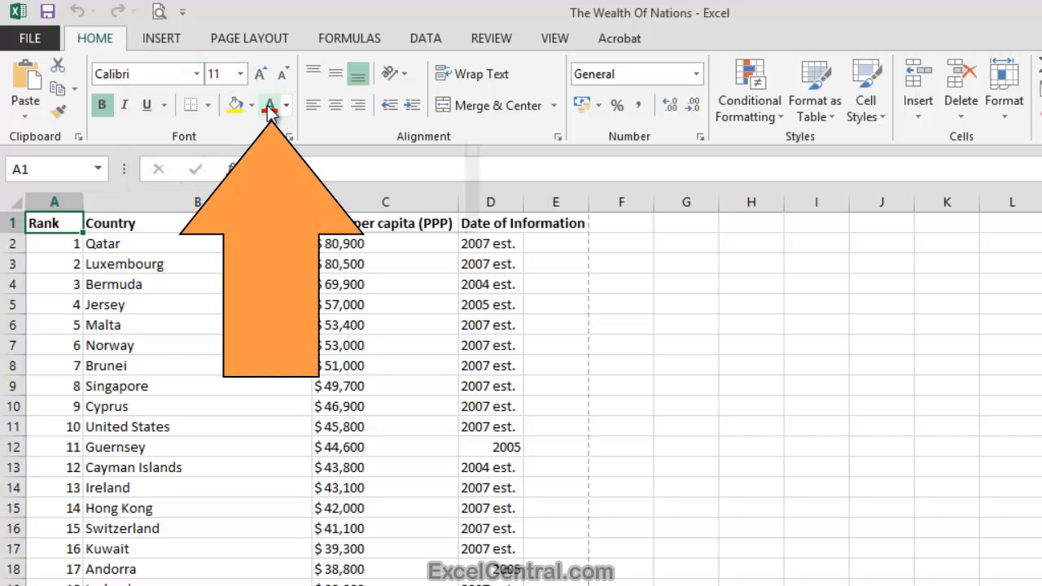
mouse_move(269, 105)
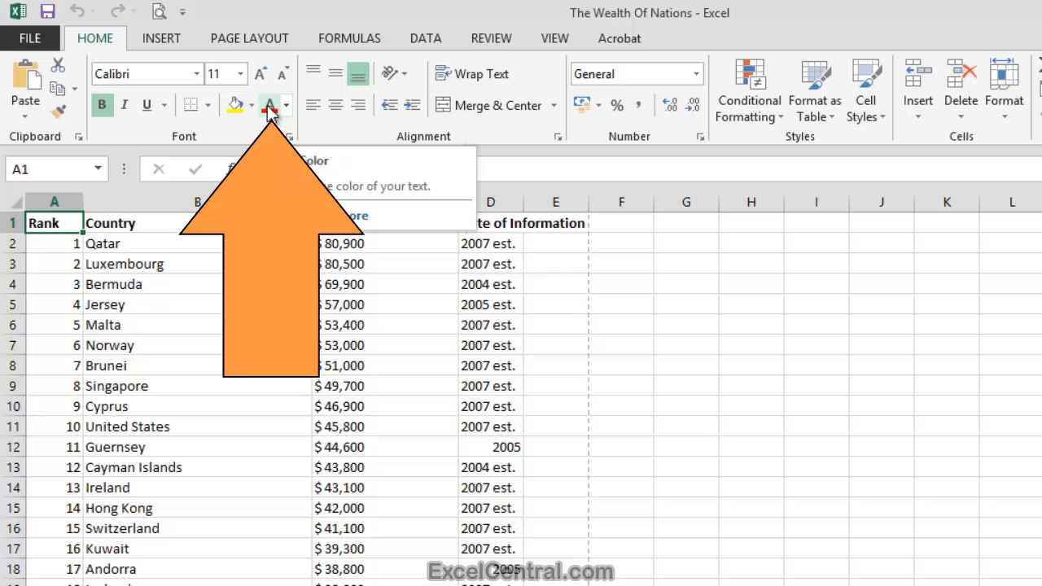
right_click(273, 105)
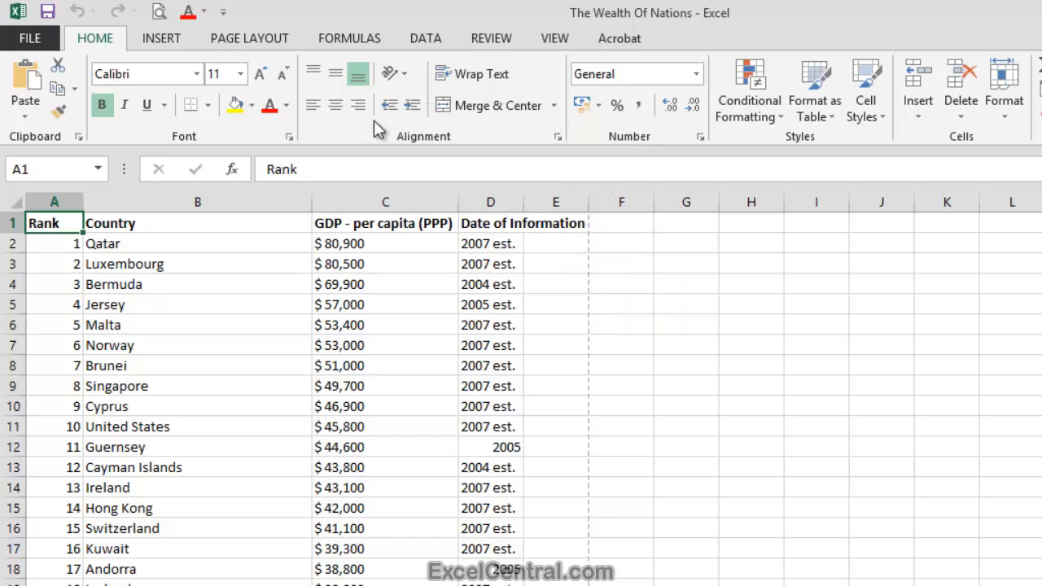
mouse_move(391, 136)
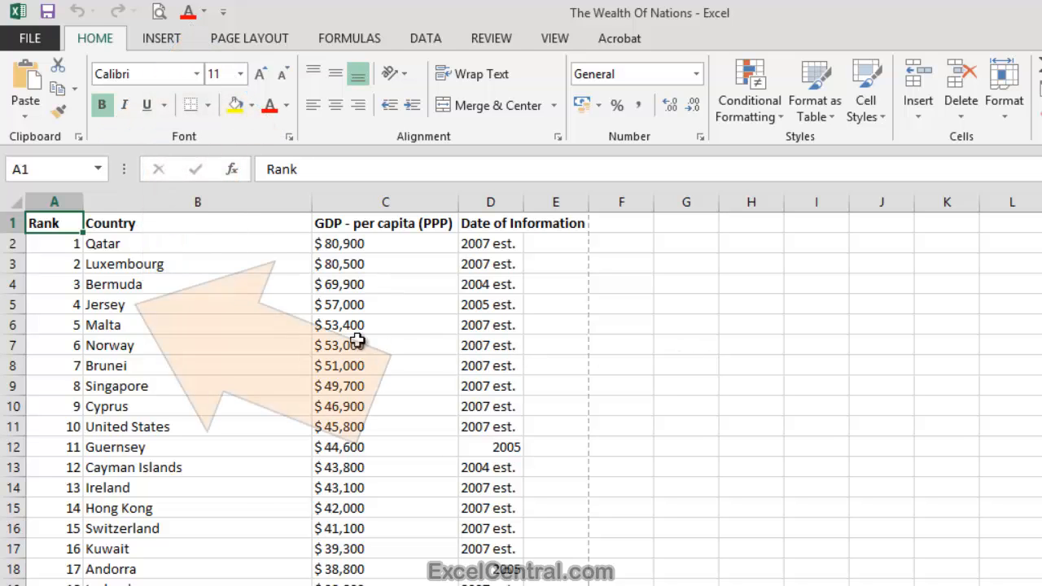
Recolour the Jersey (B5) and Norway (B7) names to black using the Font Color shortcut.
left_click(197, 304)
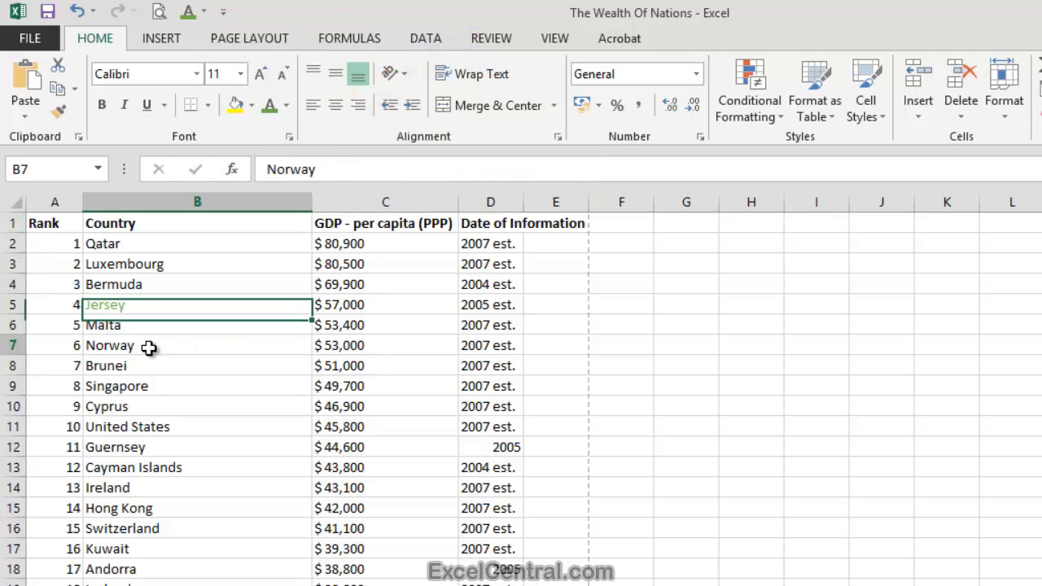
left_click(187, 10)
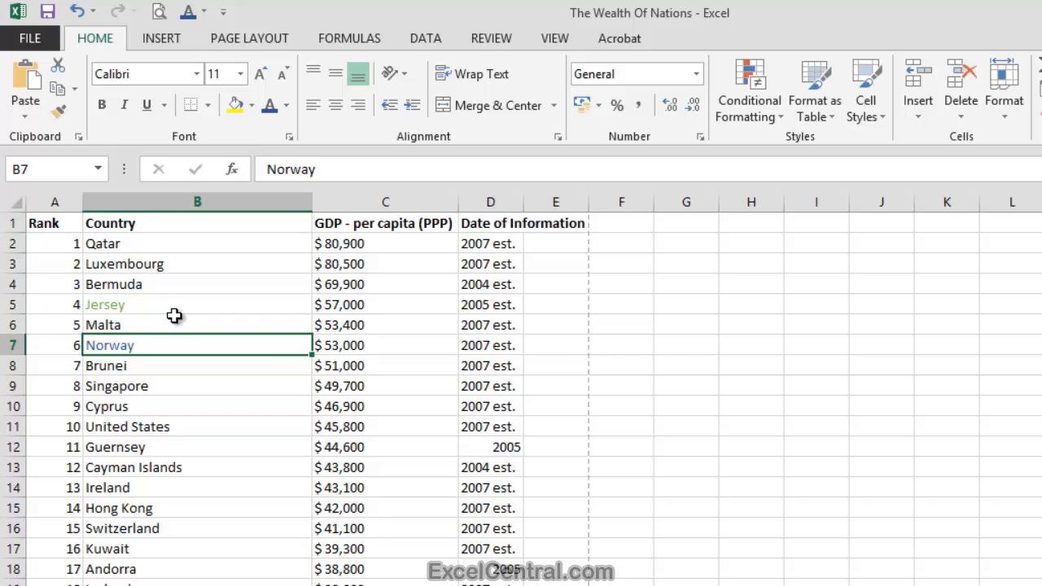
left_click(105, 304)
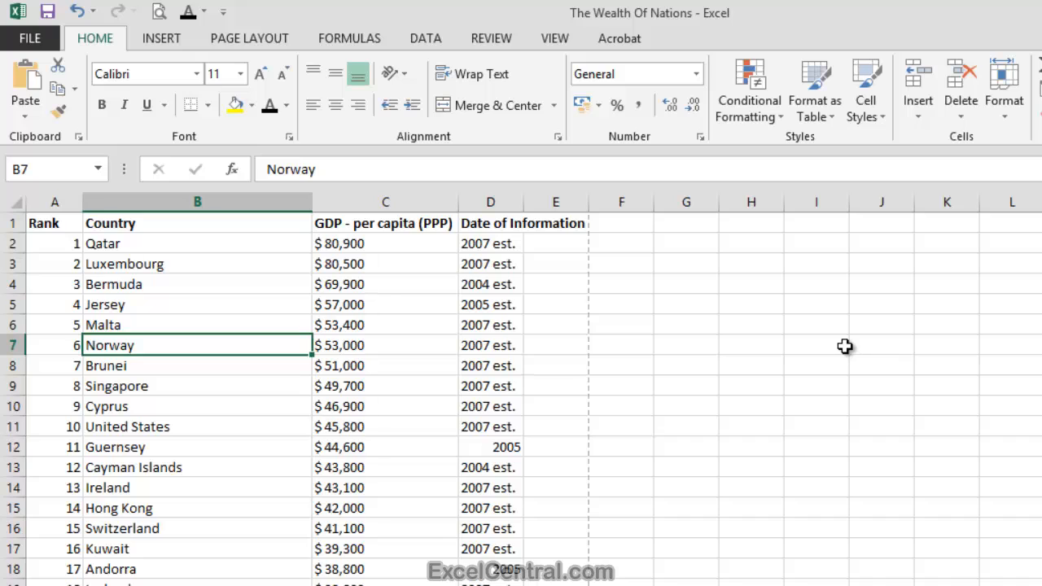
mouse_move(894, 403)
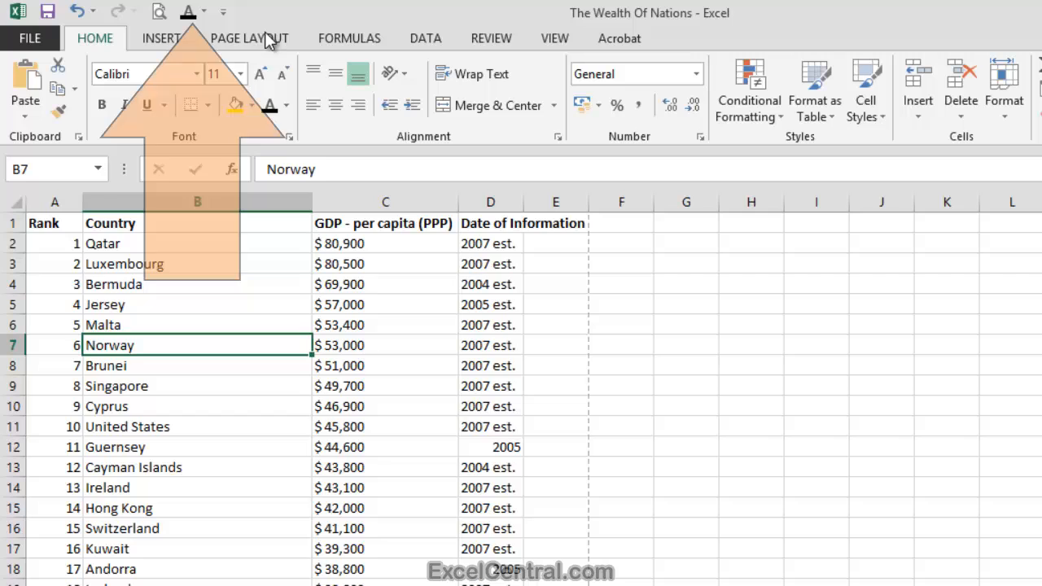
Remove the Font Color button from the Quick Access Toolbar using its right-click menu.
right_click(189, 12)
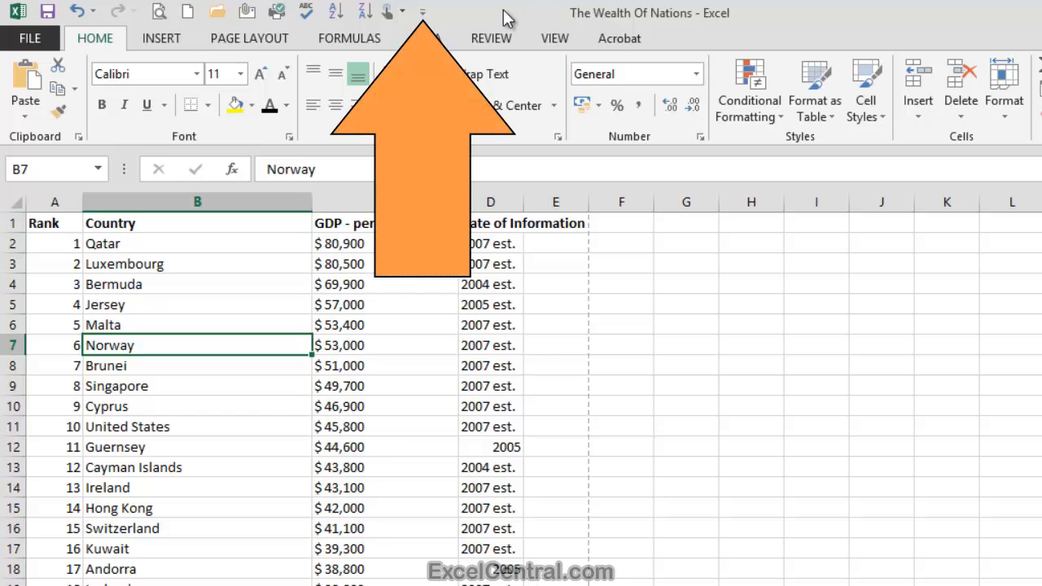
In More Commands, add two separators and move one up to group the quick commands.
left_click(422, 12)
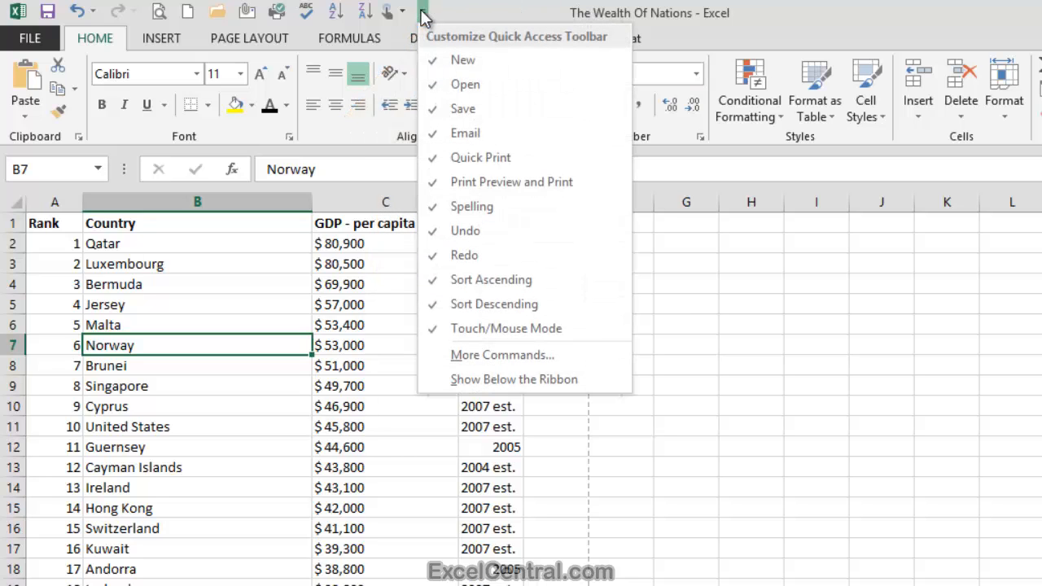
mouse_move(467, 82)
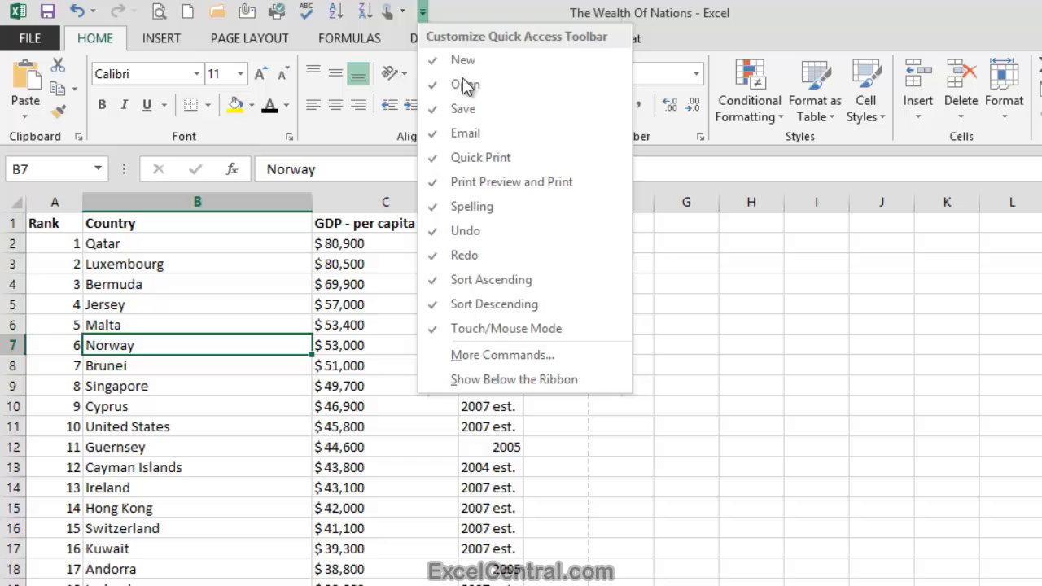
left_click(503, 354)
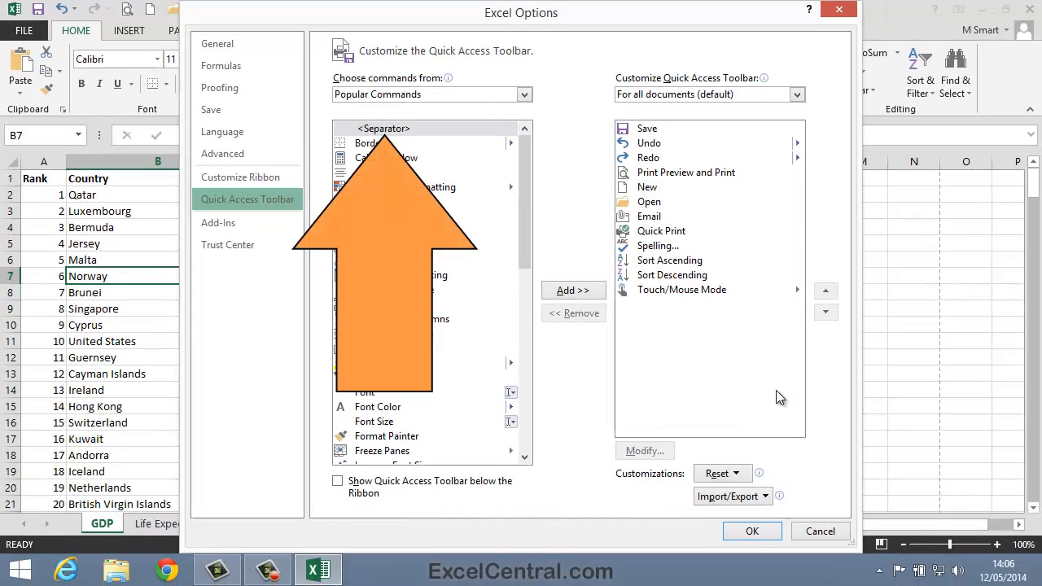
mouse_move(422, 134)
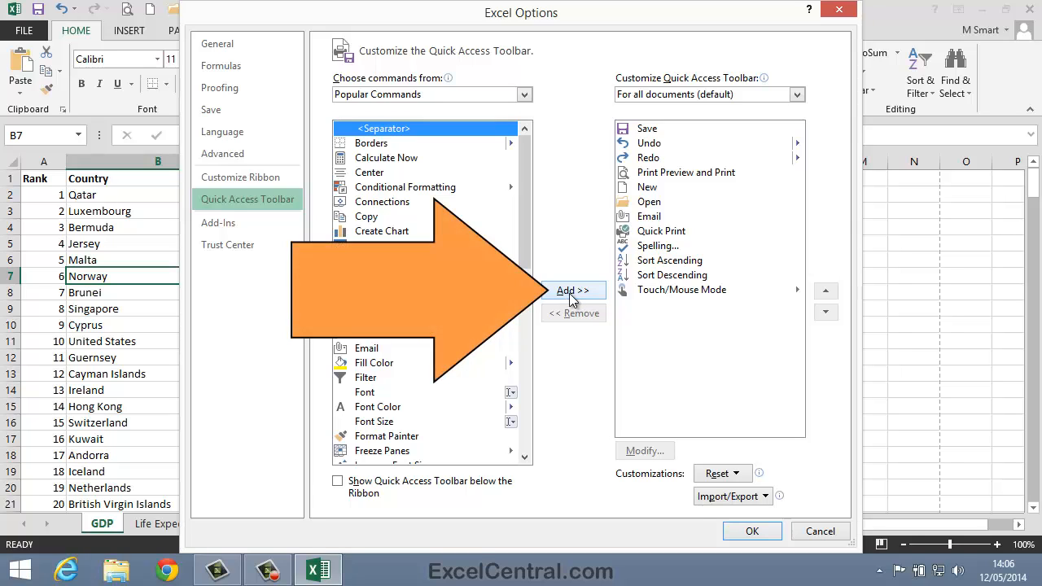
left_click(573, 290)
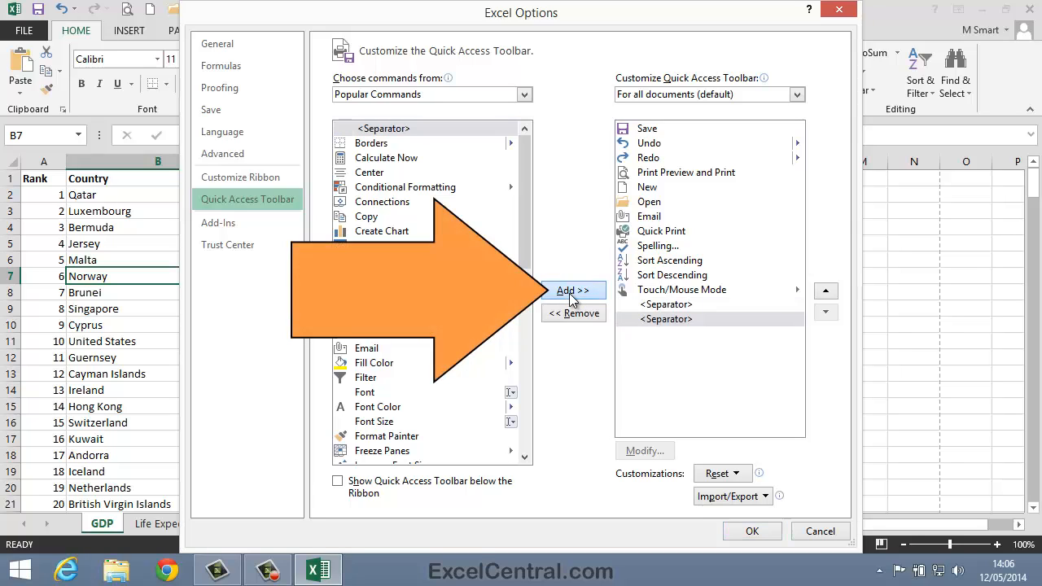
left_click(573, 290)
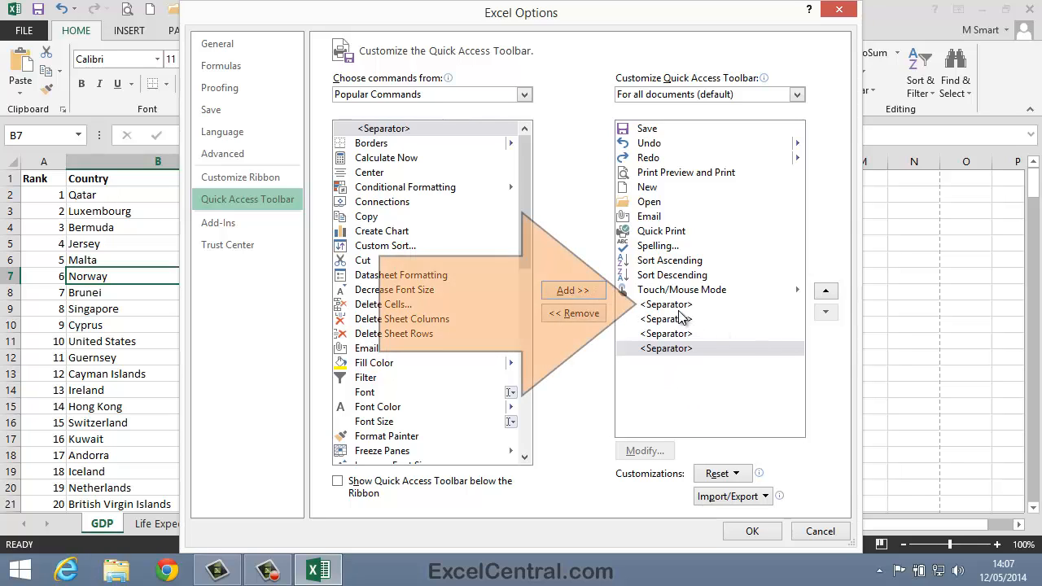
left_click(666, 303)
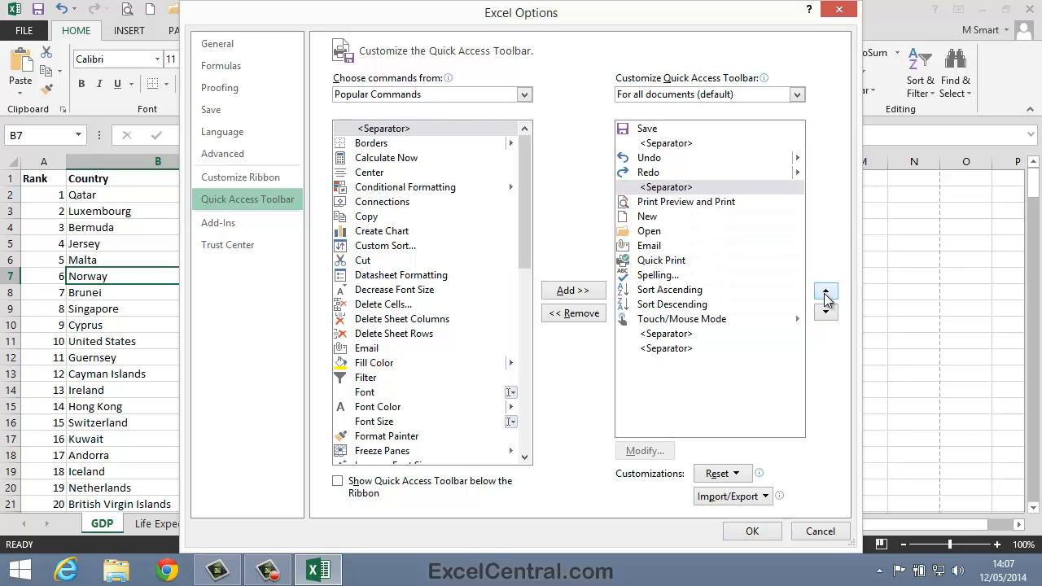
left_click(666, 333)
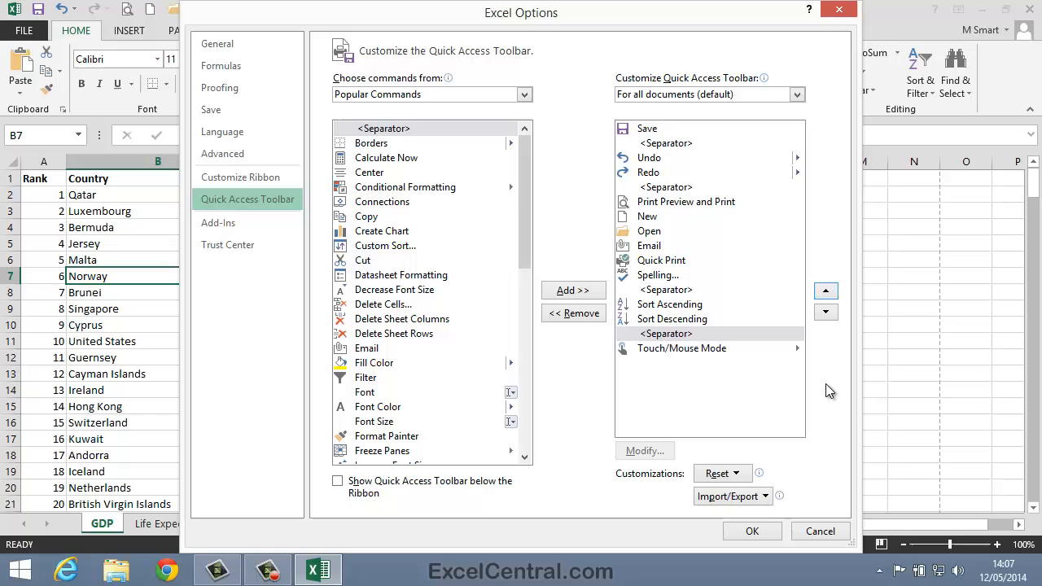
mouse_move(731, 452)
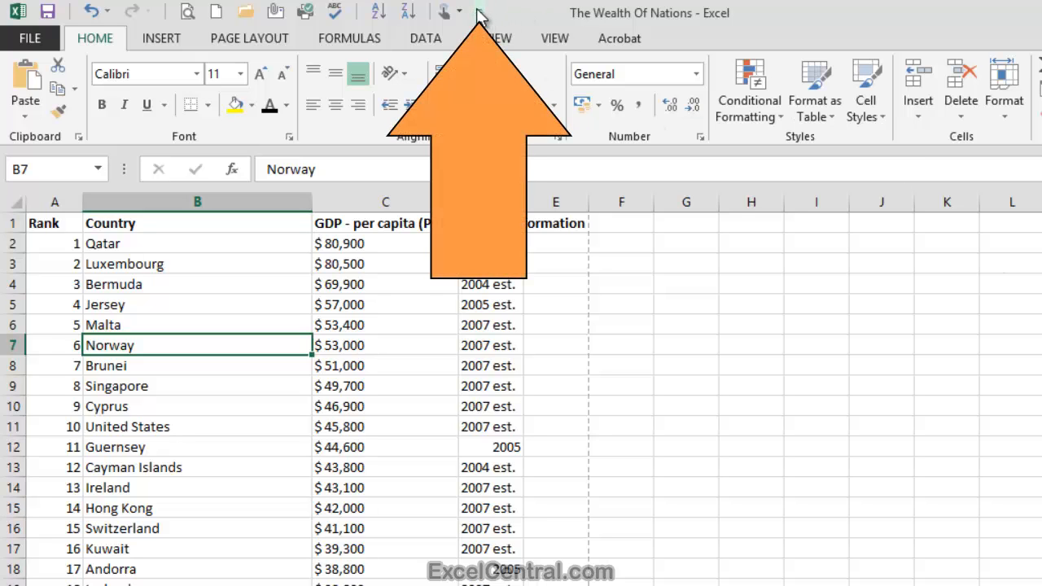
Reset all customizations from More Commands, confirm Yes, and apply with OK.
left_click(480, 11)
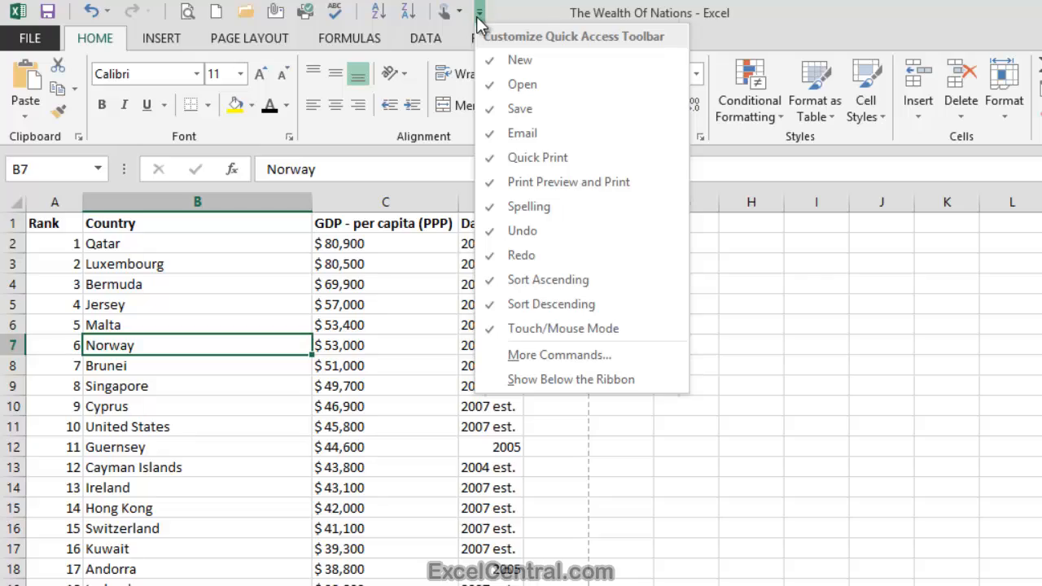
left_click(559, 355)
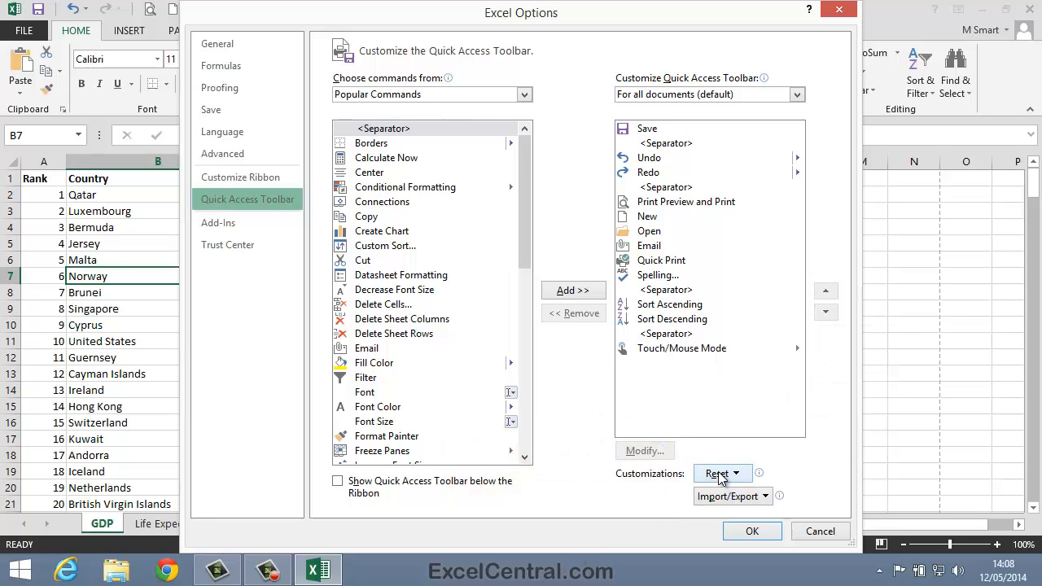
left_click(717, 473)
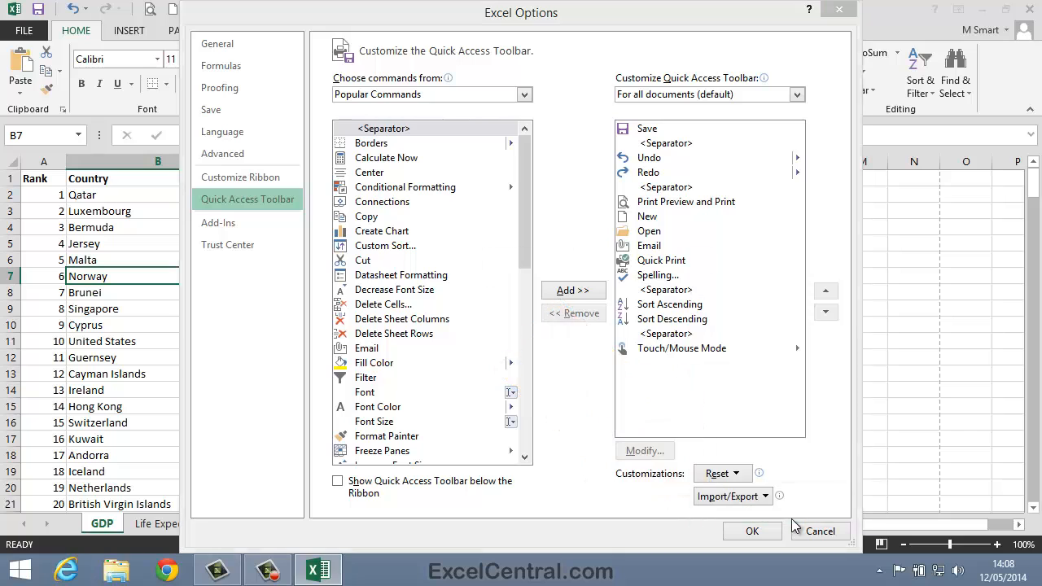
left_click(716, 473)
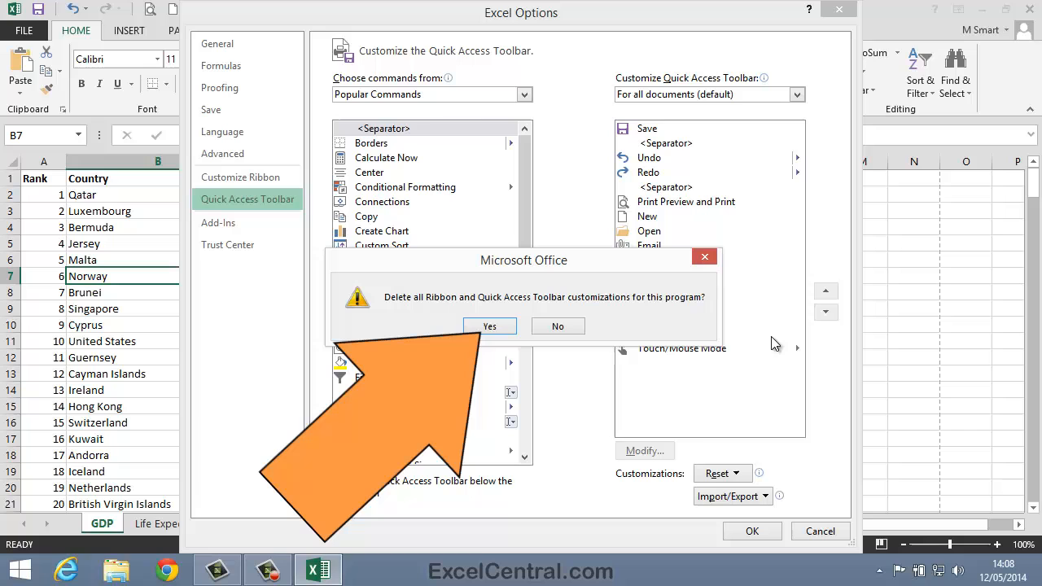
left_click(489, 325)
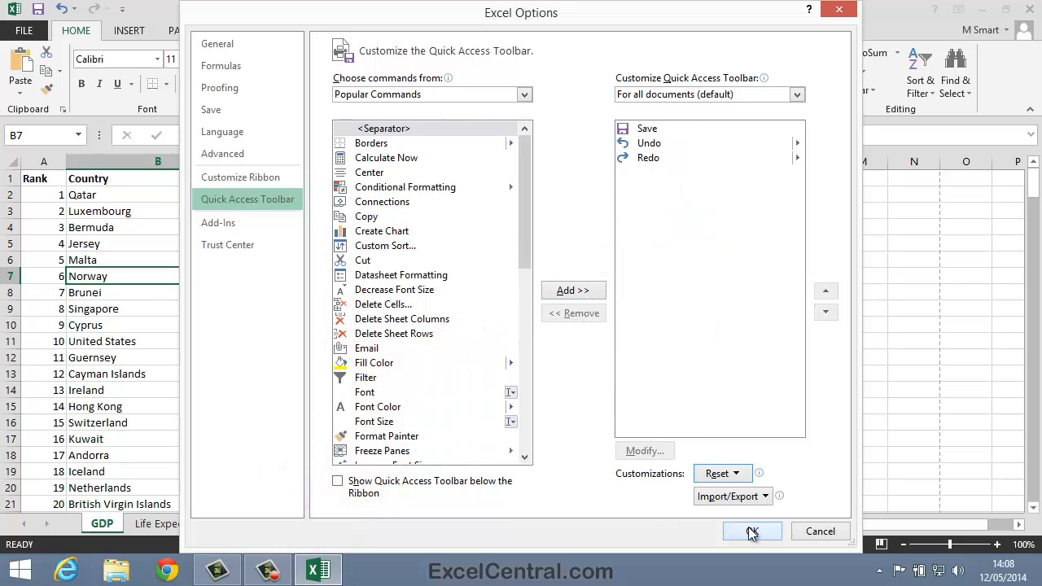
left_click(751, 530)
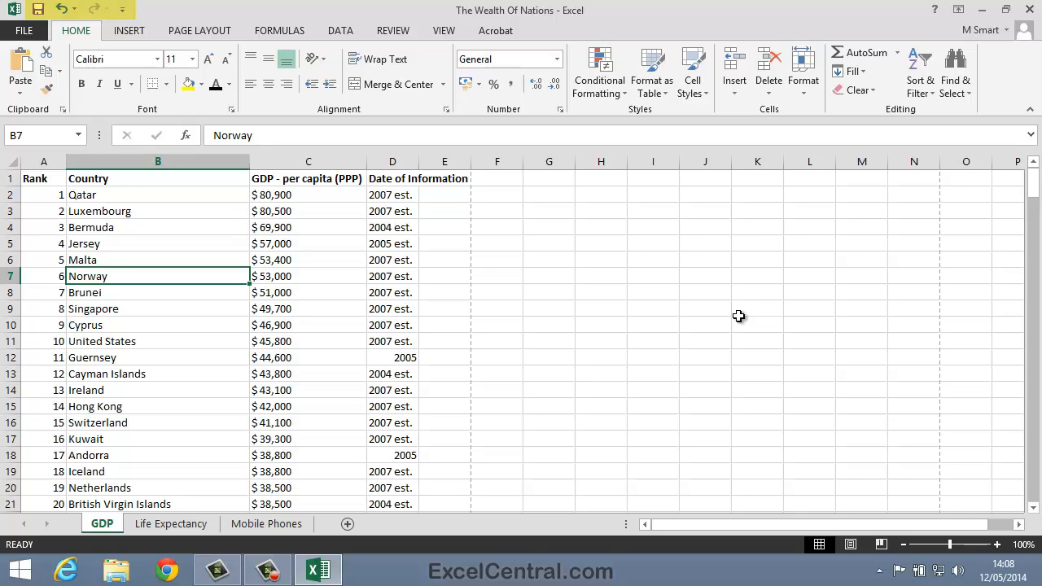
mouse_move(733, 328)
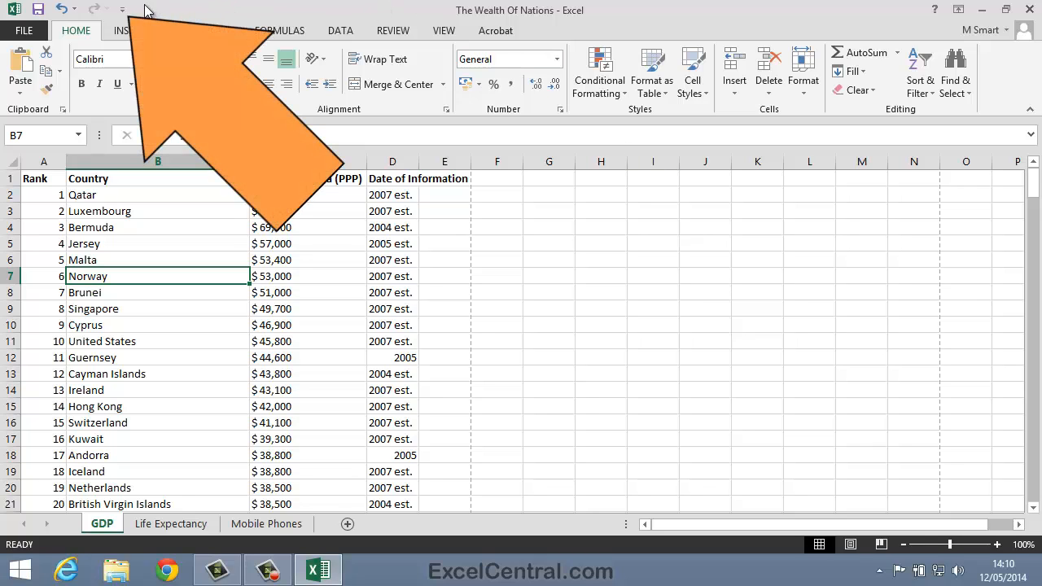
In More Commands, set Choose commands from to All Commands and scroll the list.
left_click(122, 10)
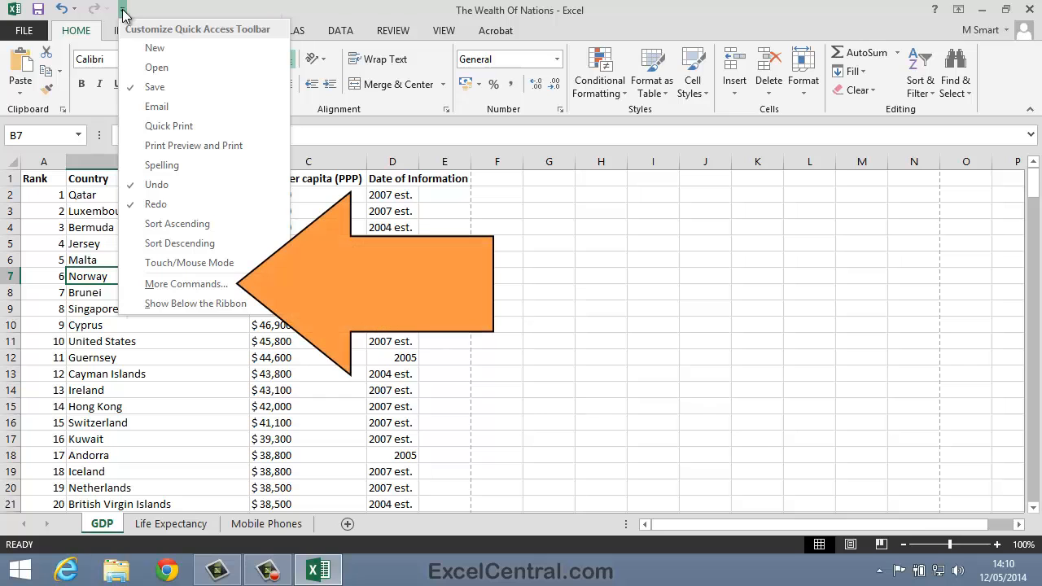
left_click(186, 283)
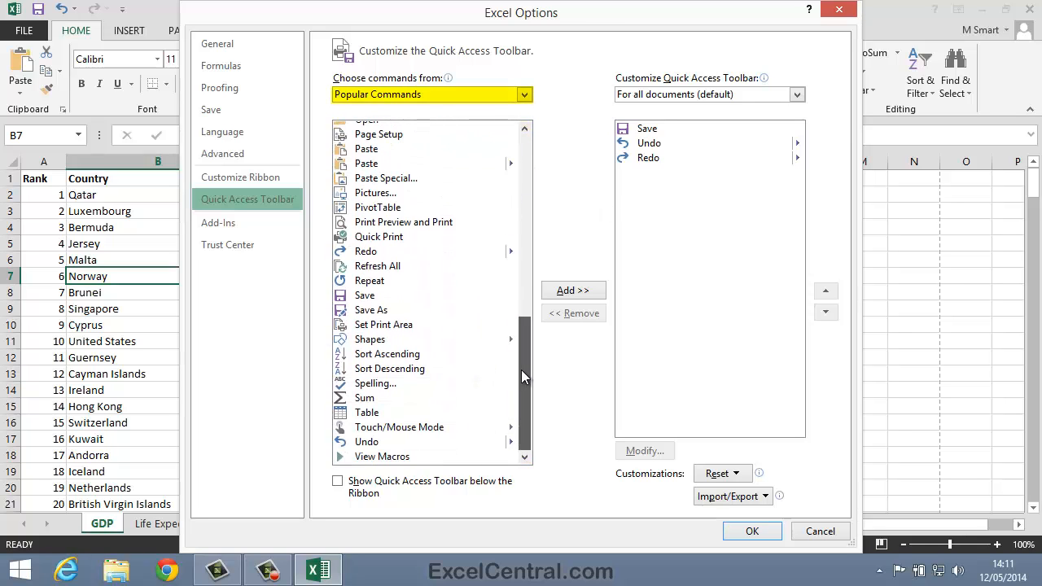
left_click(524, 94)
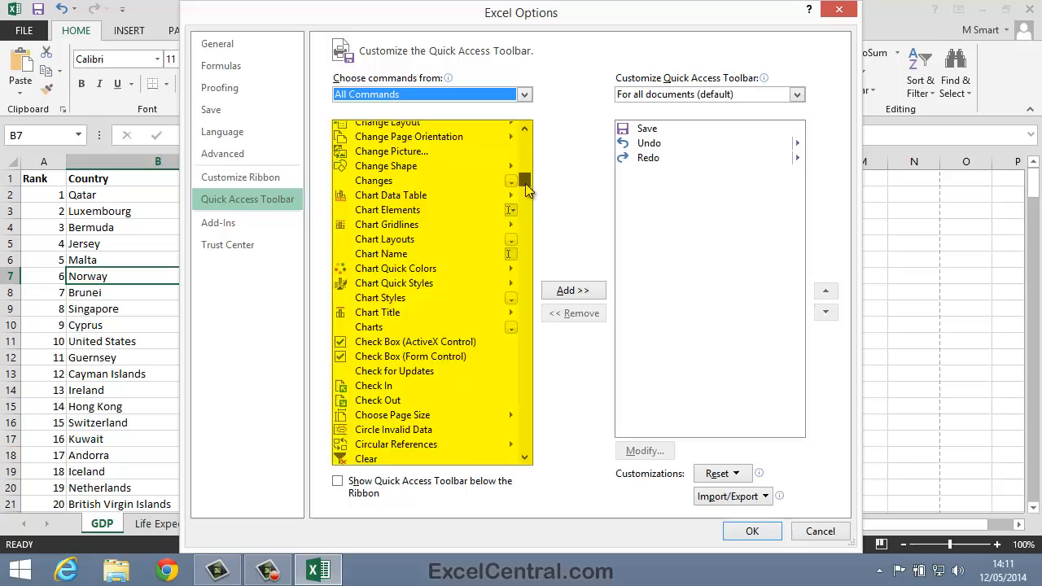
scroll("down", 3)
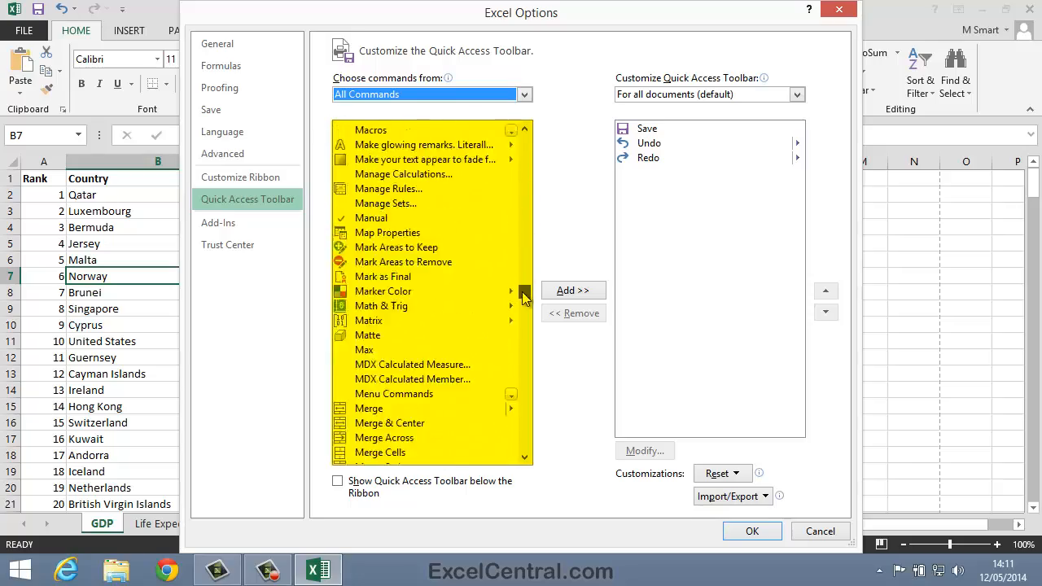
scroll("down", 3)
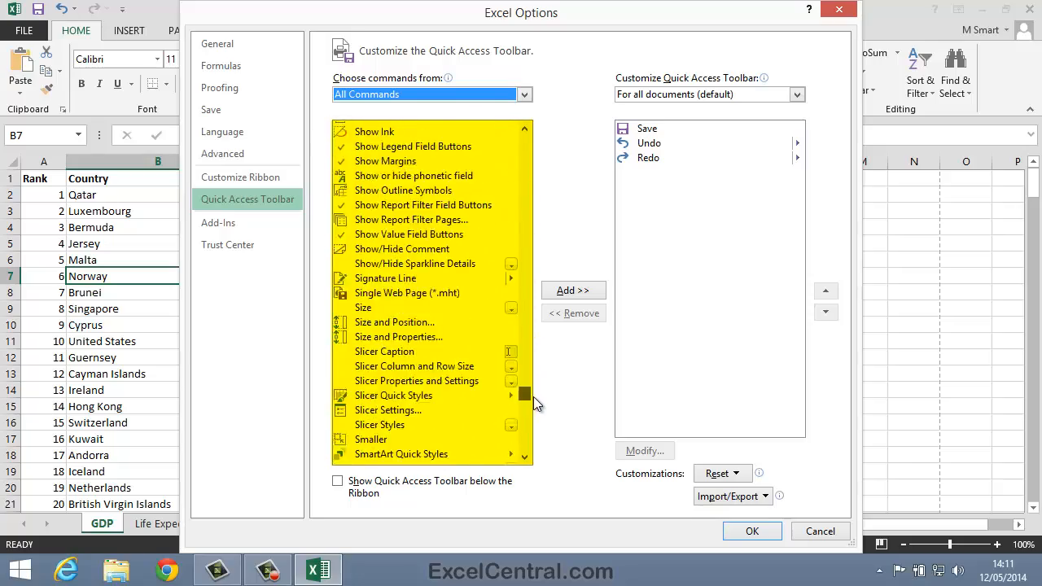
scroll("down", 3)
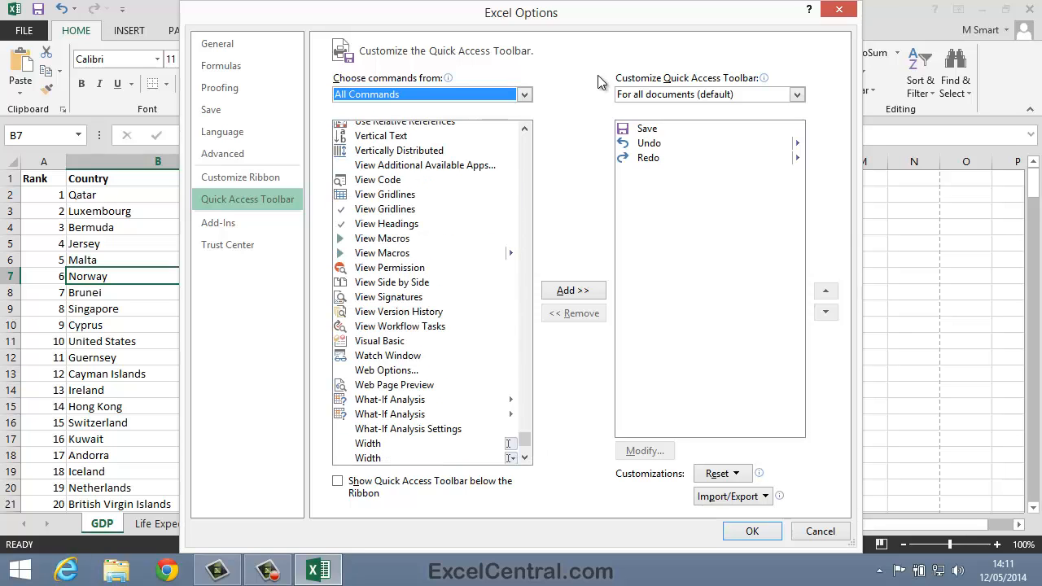
mouse_move(559, 86)
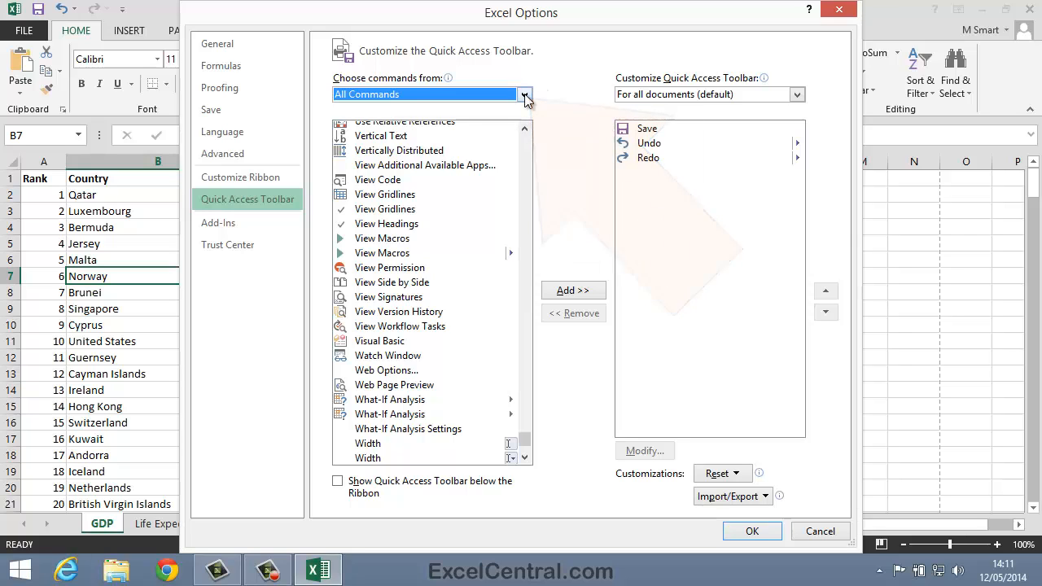
Switch to Commands Not in the Ribbon and add Calculator to the toolbar list.
left_click(524, 94)
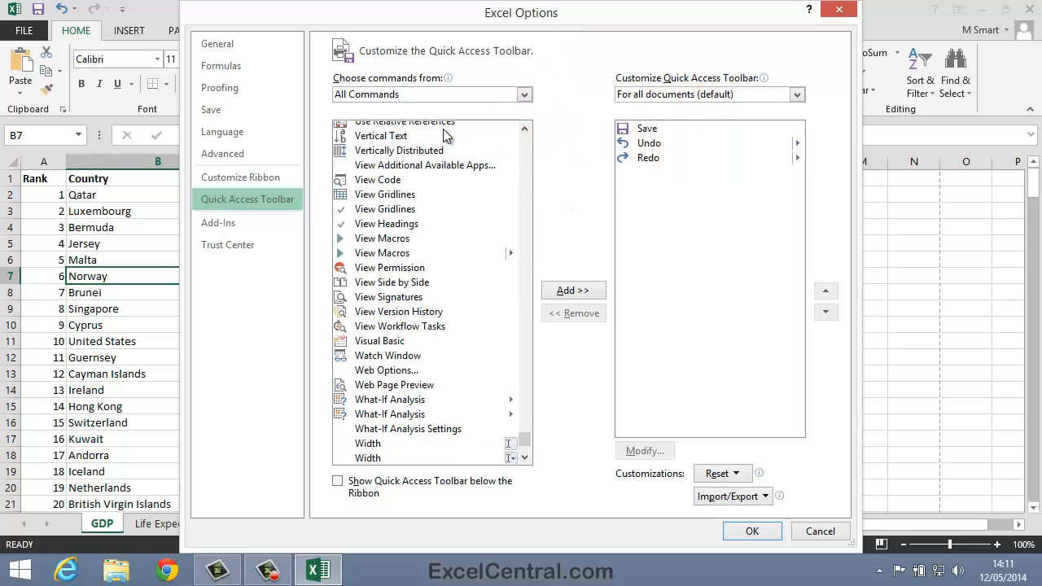
left_click(431, 94)
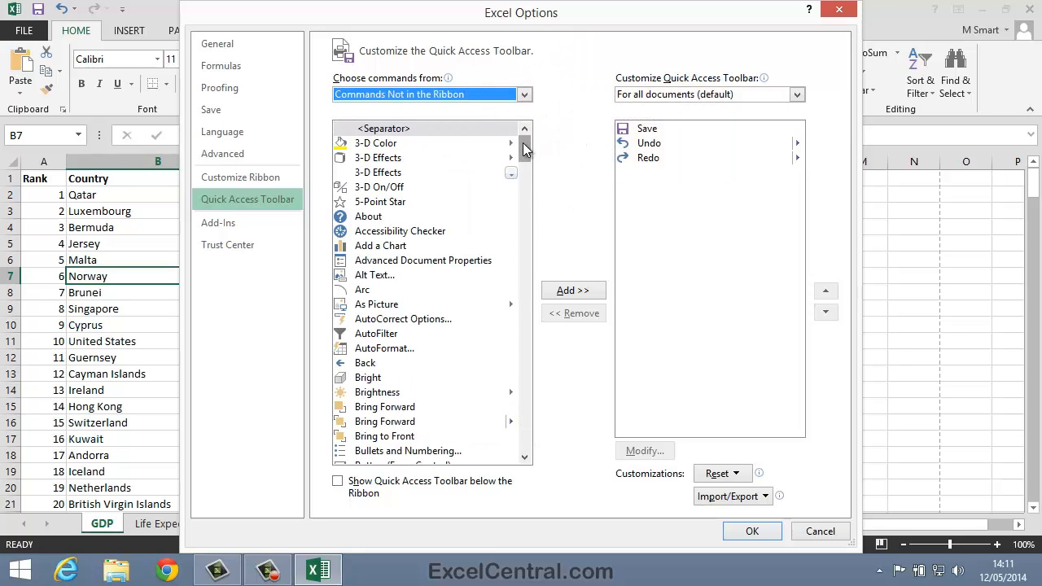
scroll("down", 3)
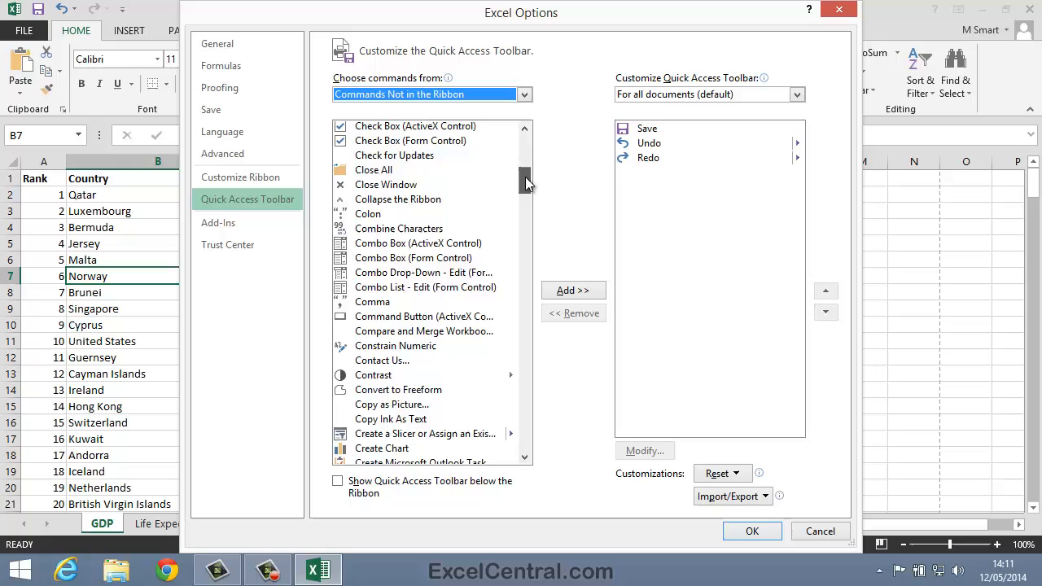
scroll("down", 3)
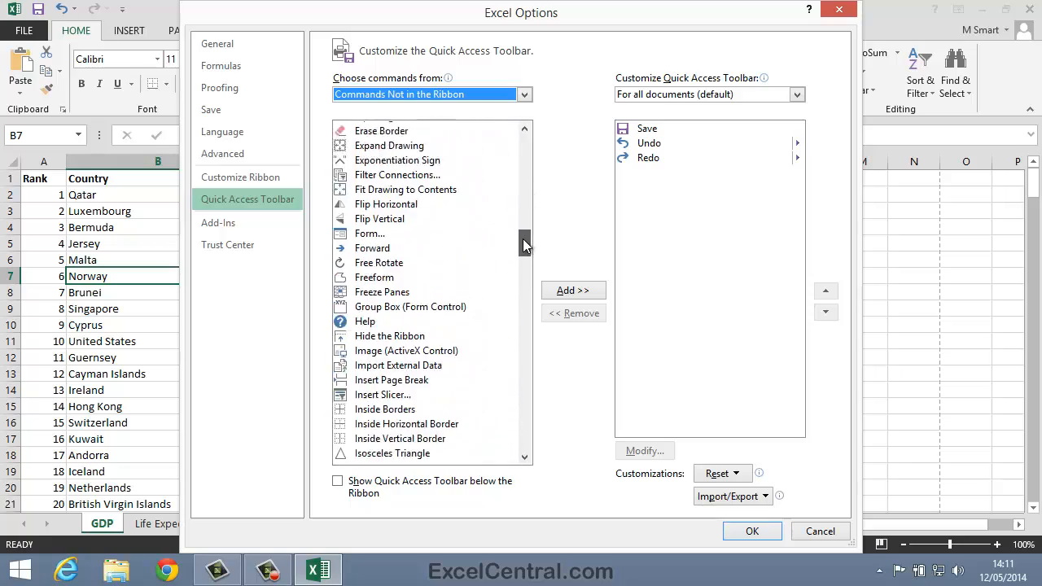
scroll("down", 3)
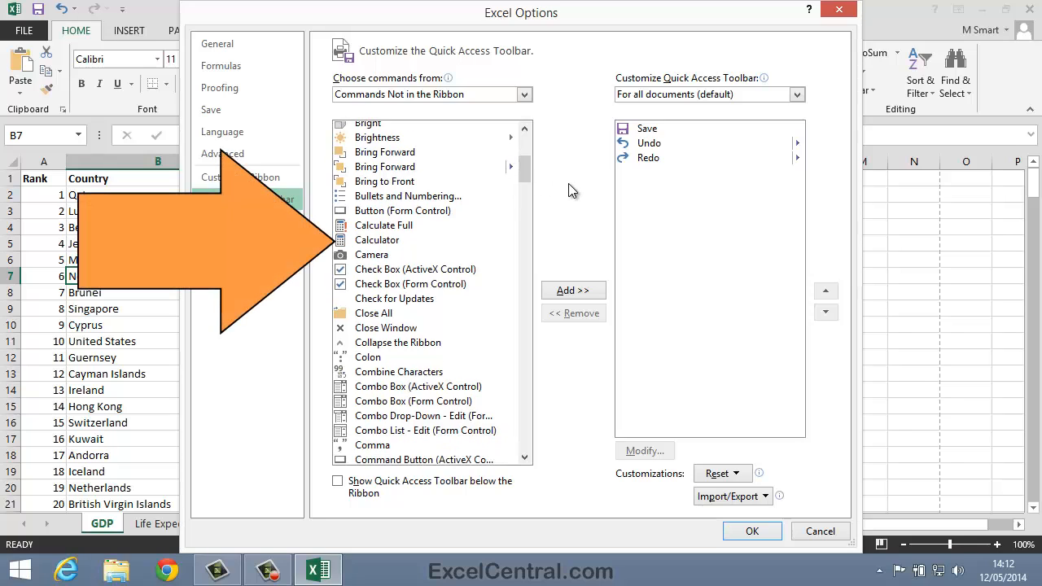
mouse_move(574, 256)
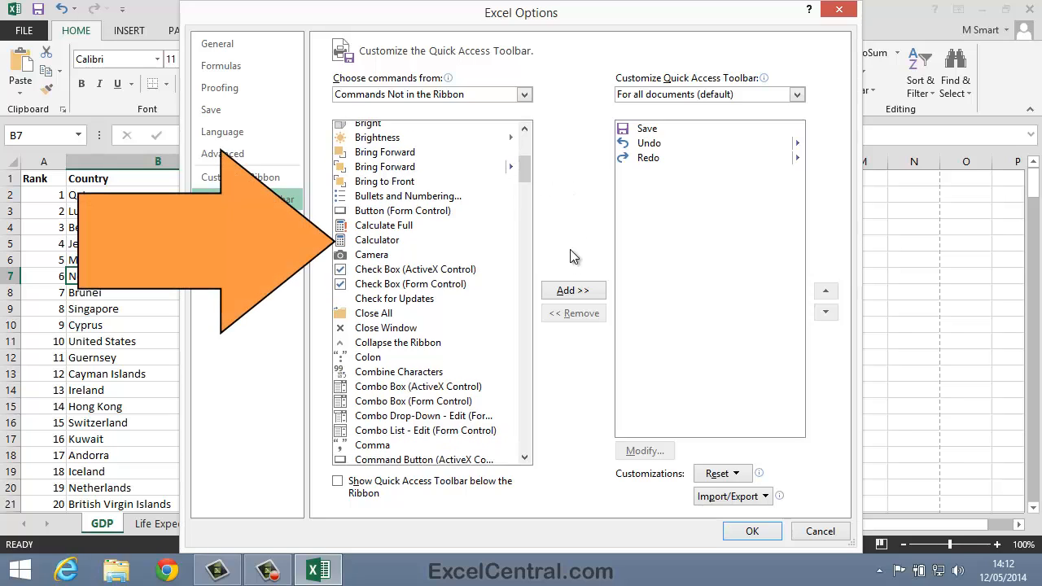
left_click(377, 240)
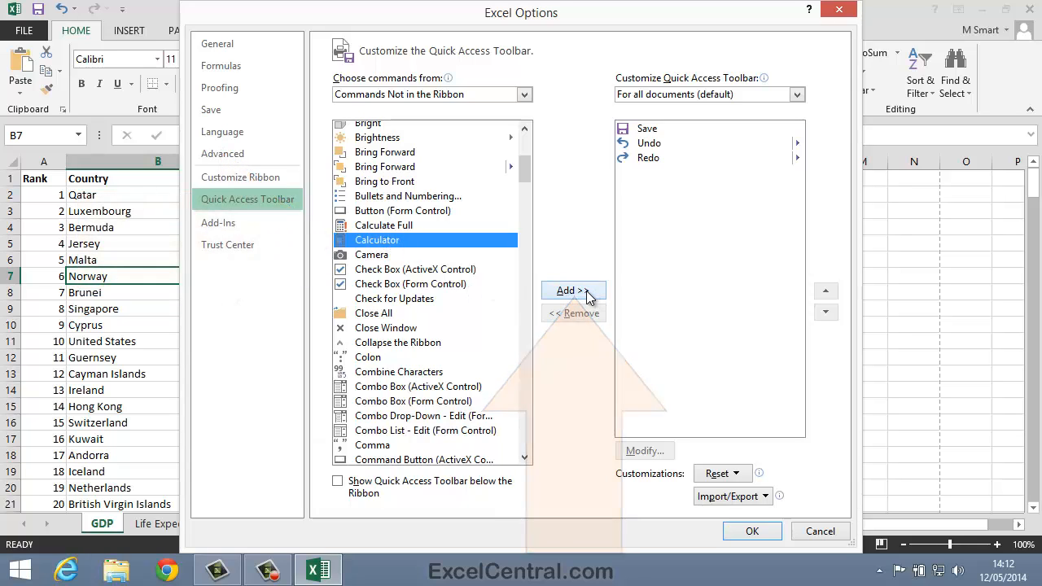
left_click(573, 290)
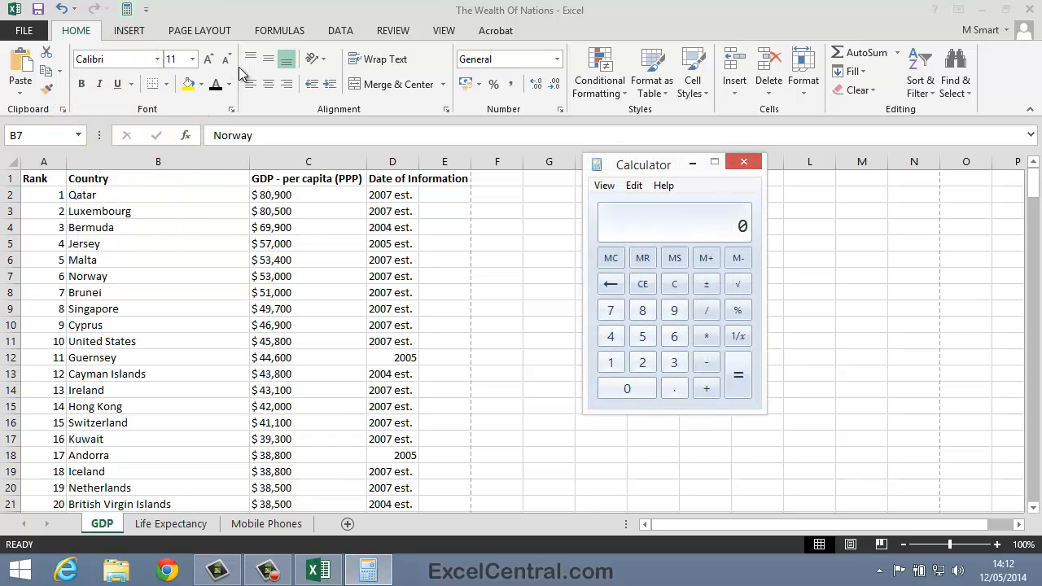
Compute 789 + 123 = 912 in Calculator, close it, and right-click its toolbar button.
left_click_drag(643, 164, 562, 147)
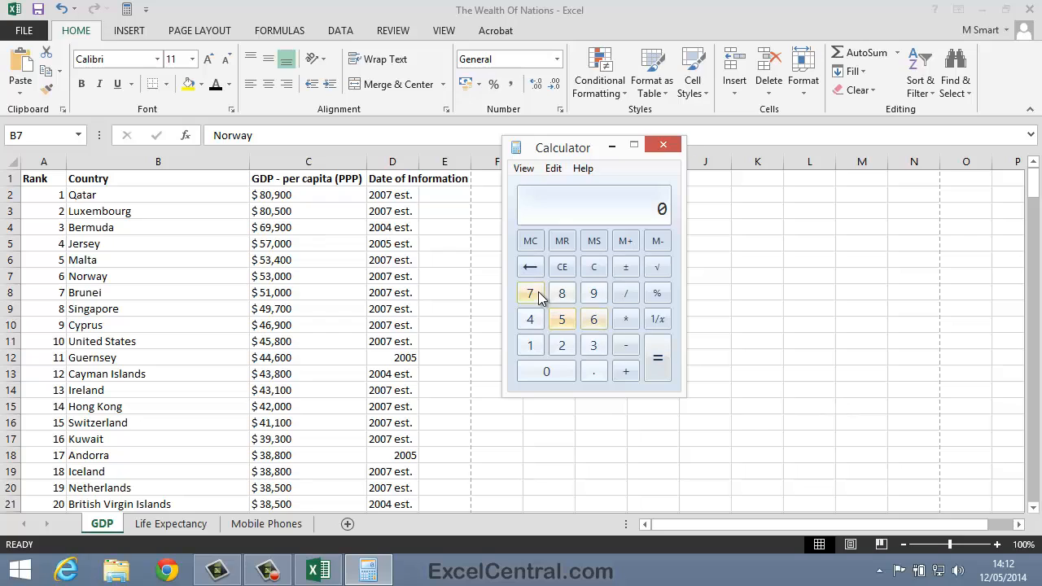
left_click(594, 293)
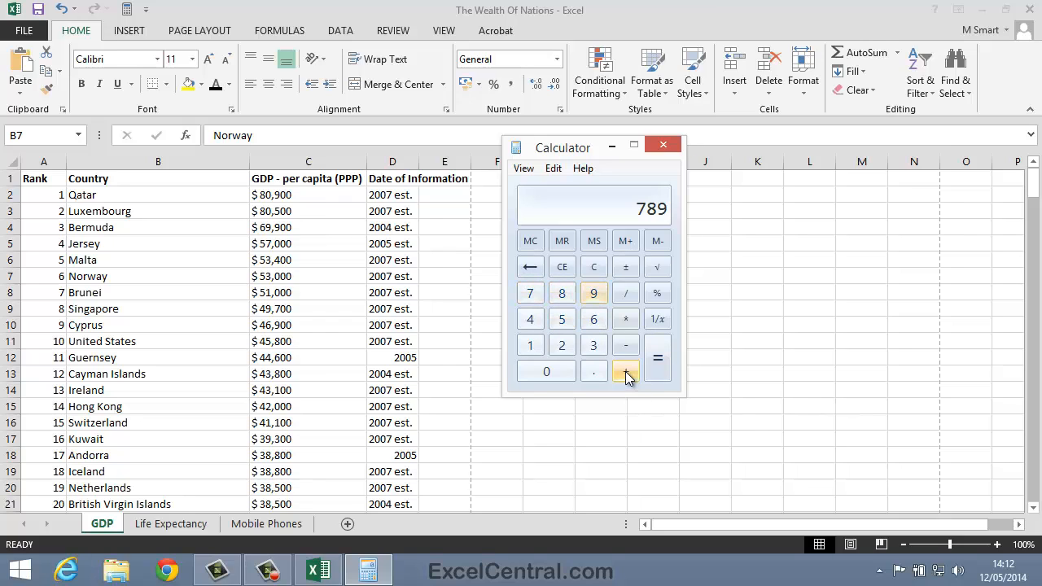
left_click(625, 371)
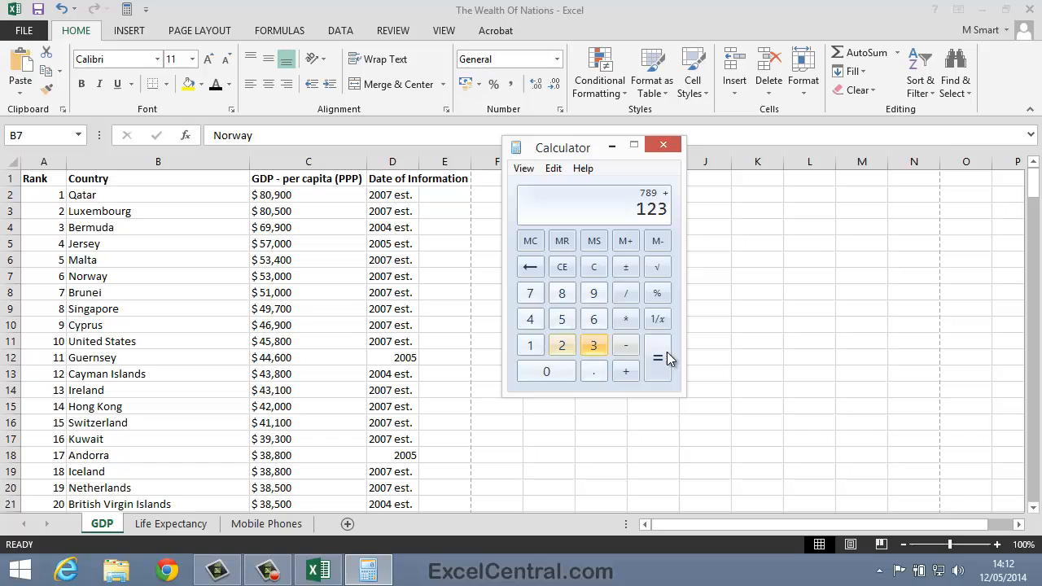
left_click(657, 357)
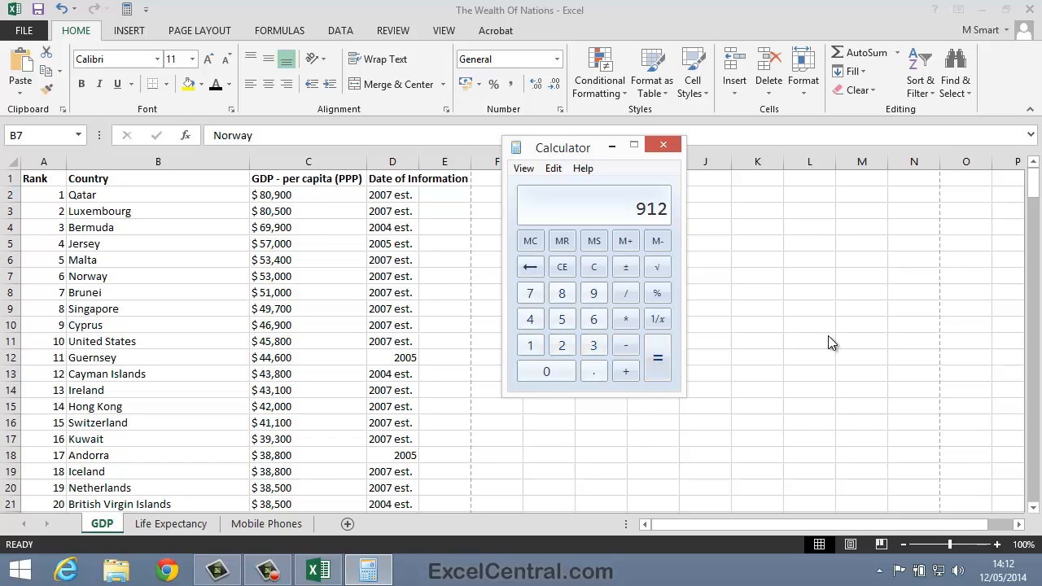
mouse_move(833, 340)
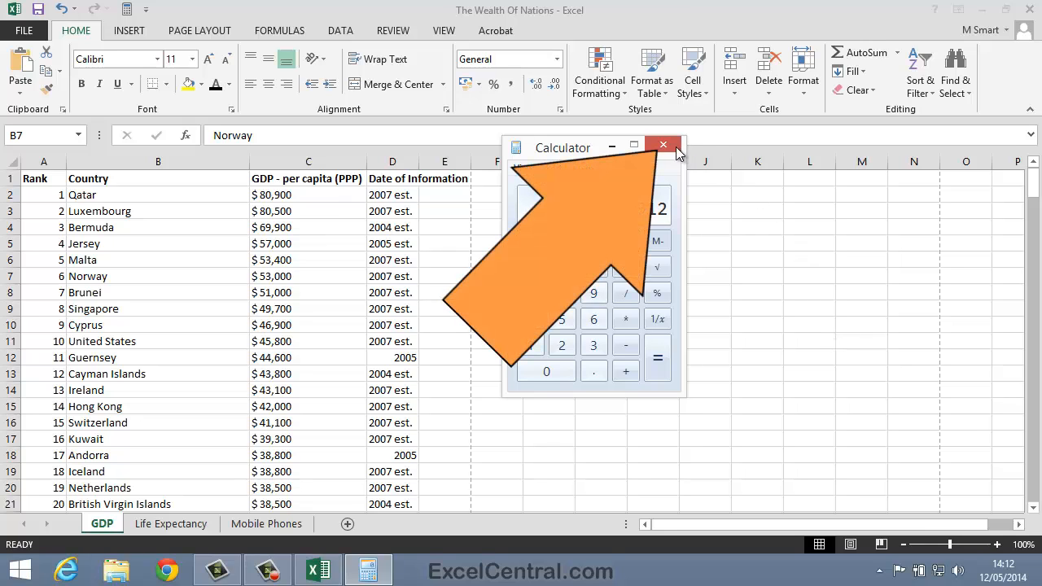
left_click(661, 145)
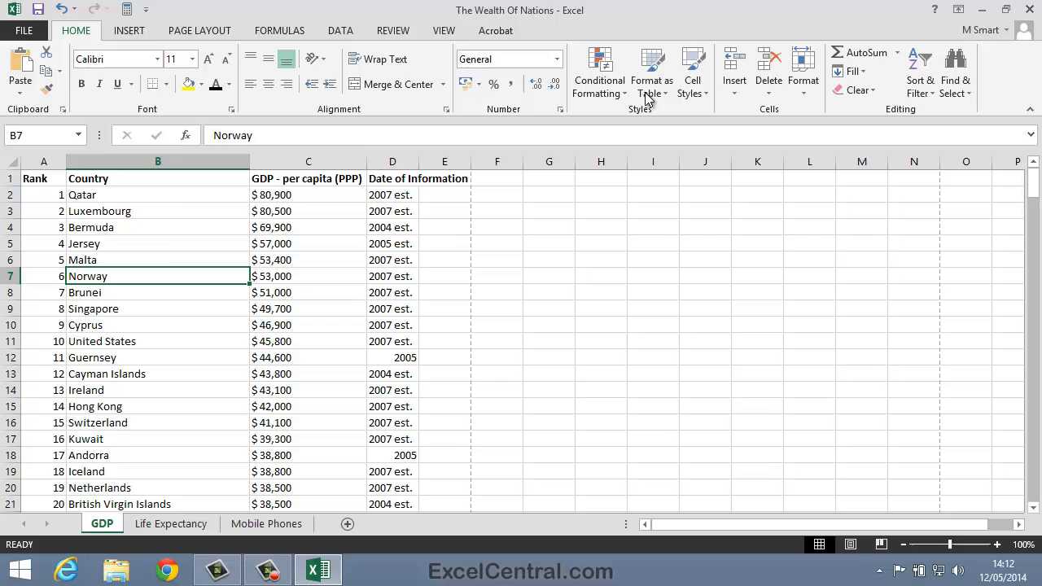
right_click(126, 9)
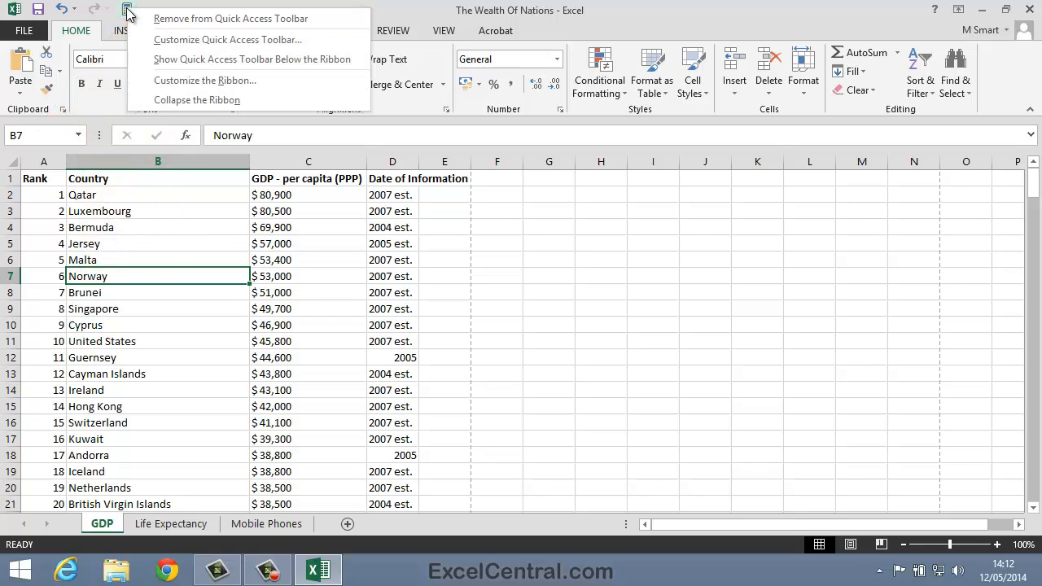